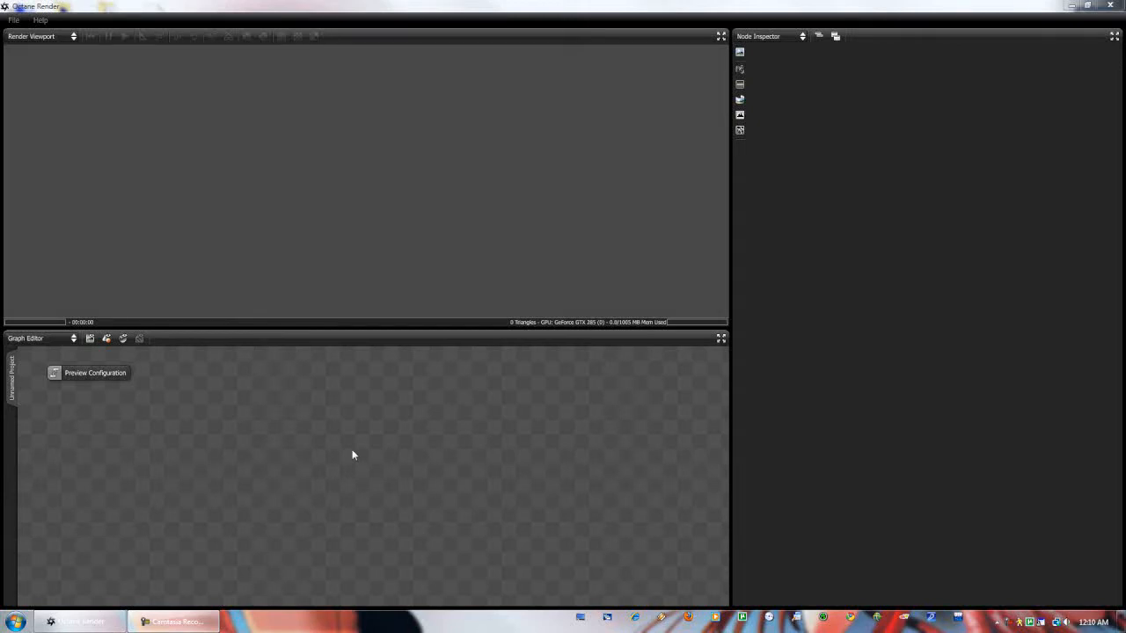
mouse_move(345, 455)
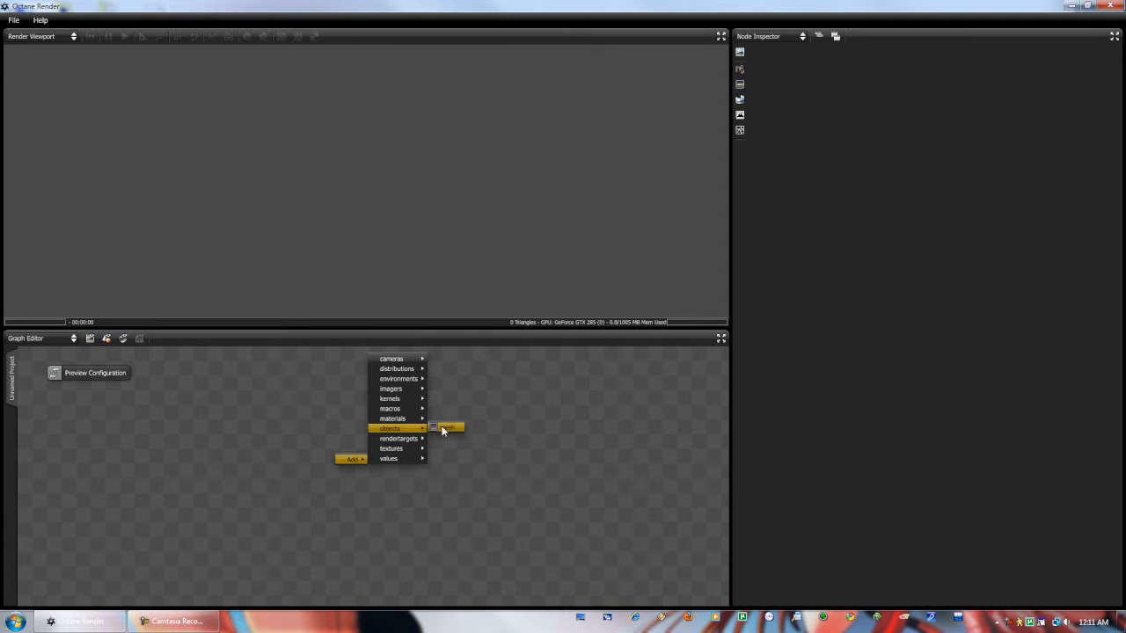
Import bullet.obj from the Desktop via geometry > mesh so it becomes a mesh node
left_click(448, 429)
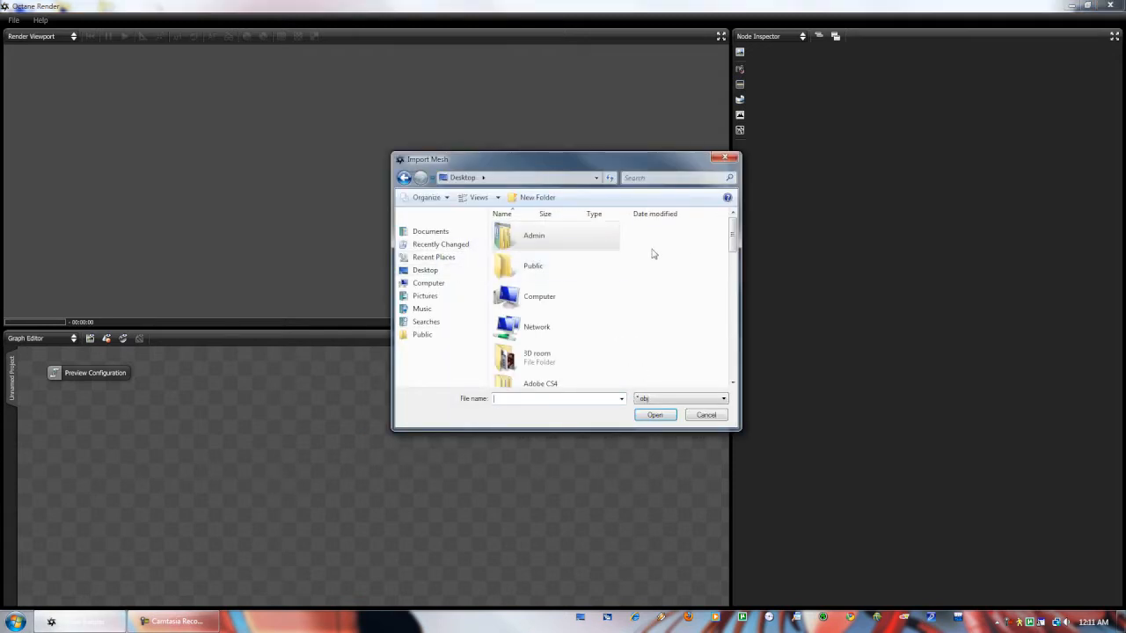
scroll("down", 3)
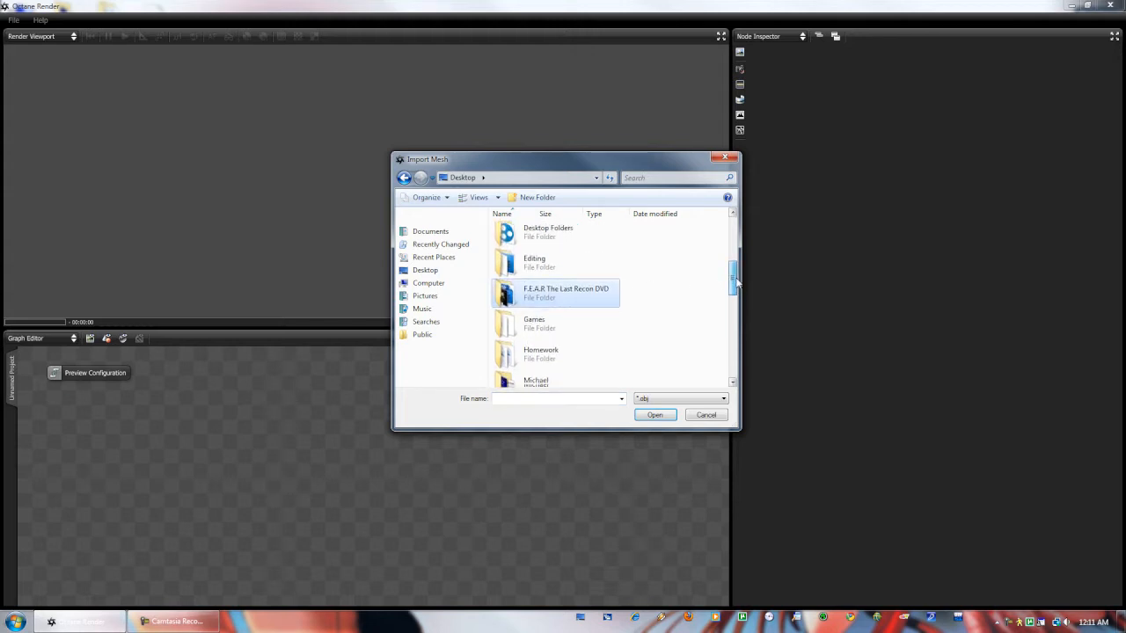
scroll("down", 3)
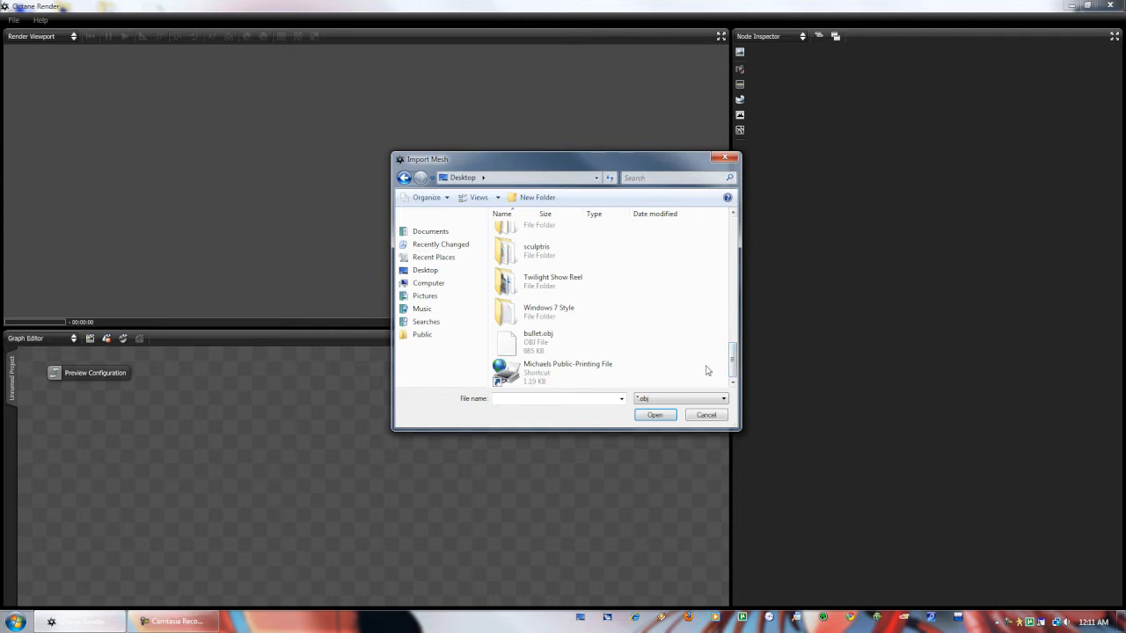
left_click(538, 341)
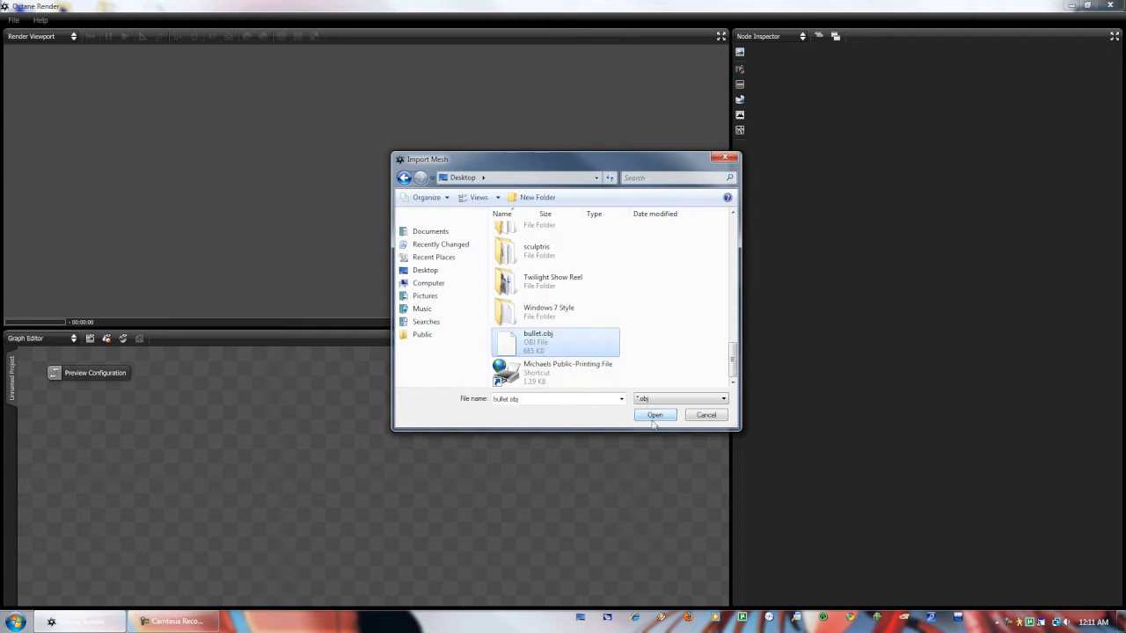
left_click(654, 415)
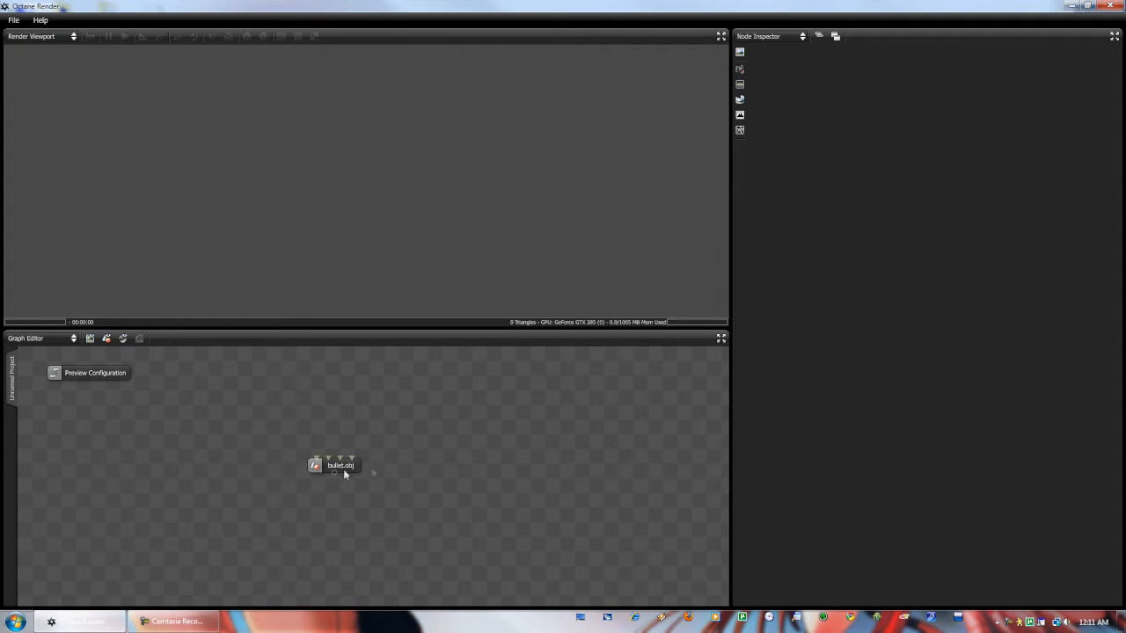
Select the bullet.obj node to render it and list its glossy materials in the Node Inspector
left_click(339, 464)
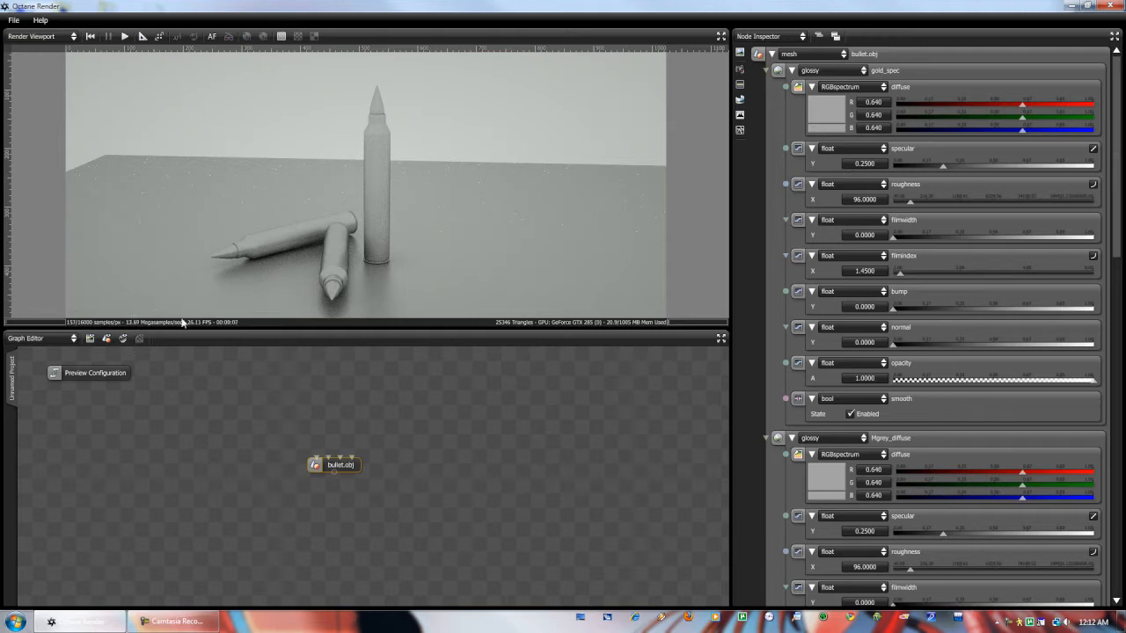
mouse_move(203, 359)
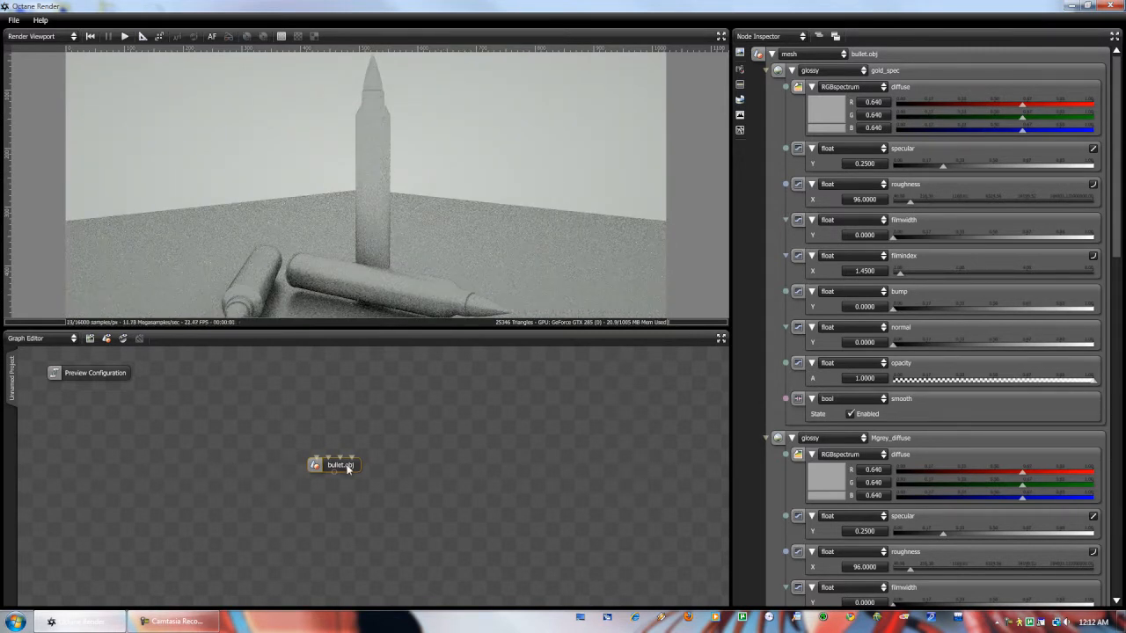
Set the yellow_spec glossy material's diffuse colour to gold-yellow and tweak its shine
left_click_drag(332, 464, 331, 496)
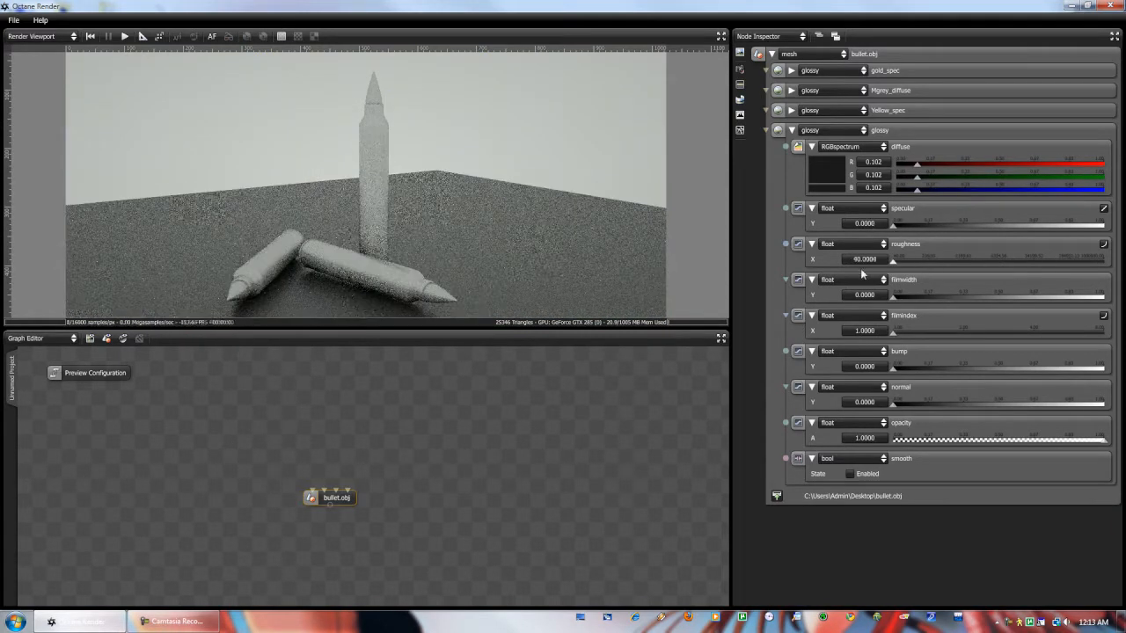
left_click(826, 172)
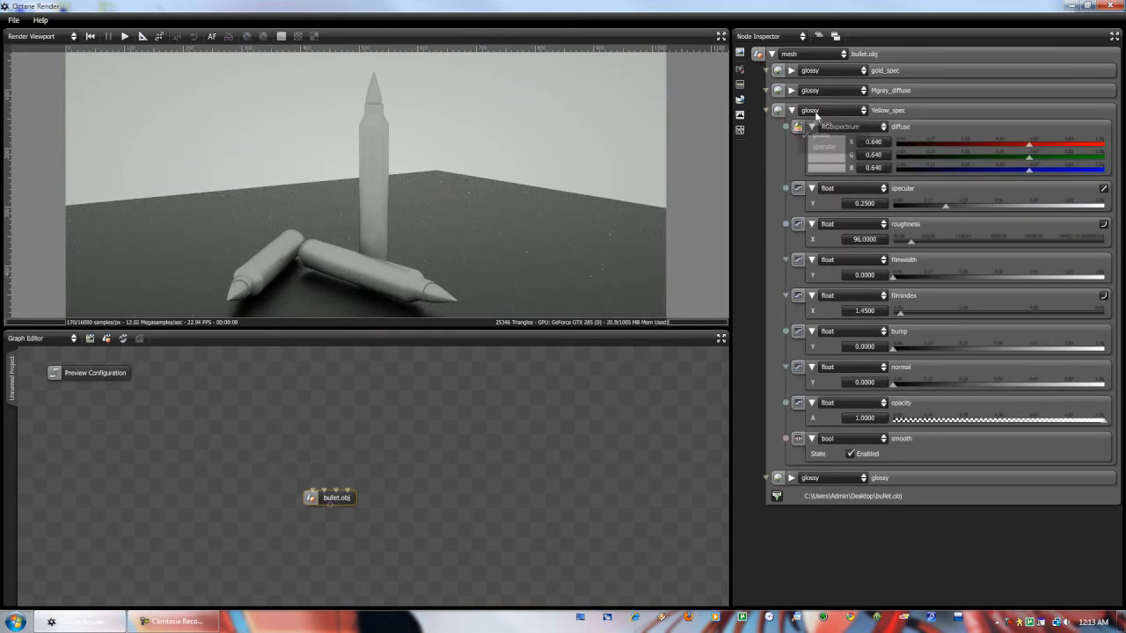
left_click(825, 150)
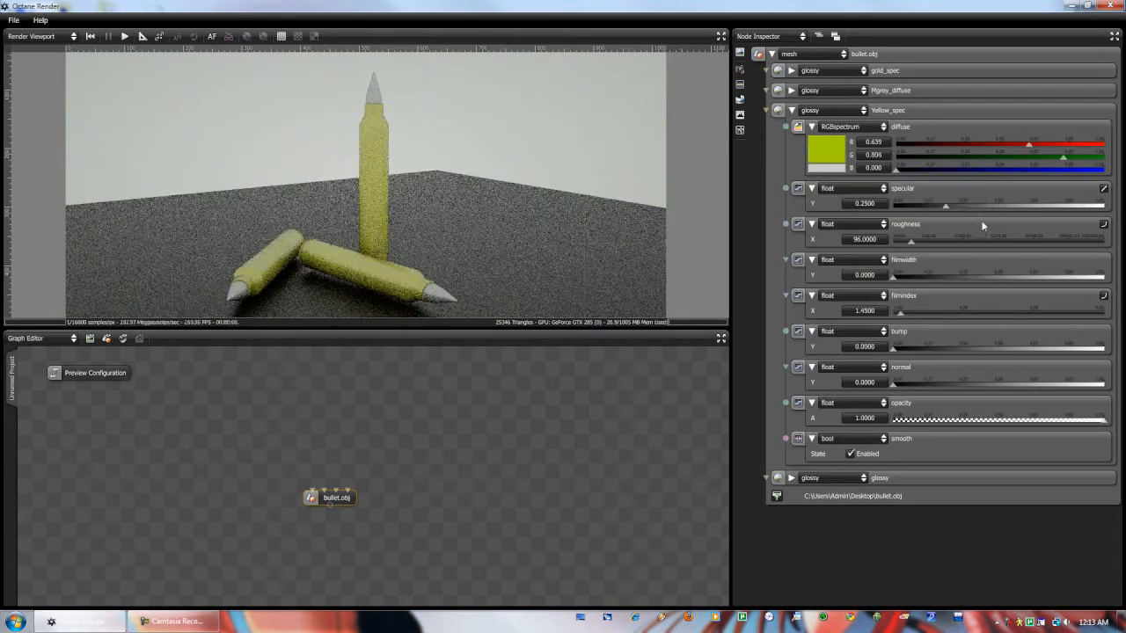
left_click(825, 149)
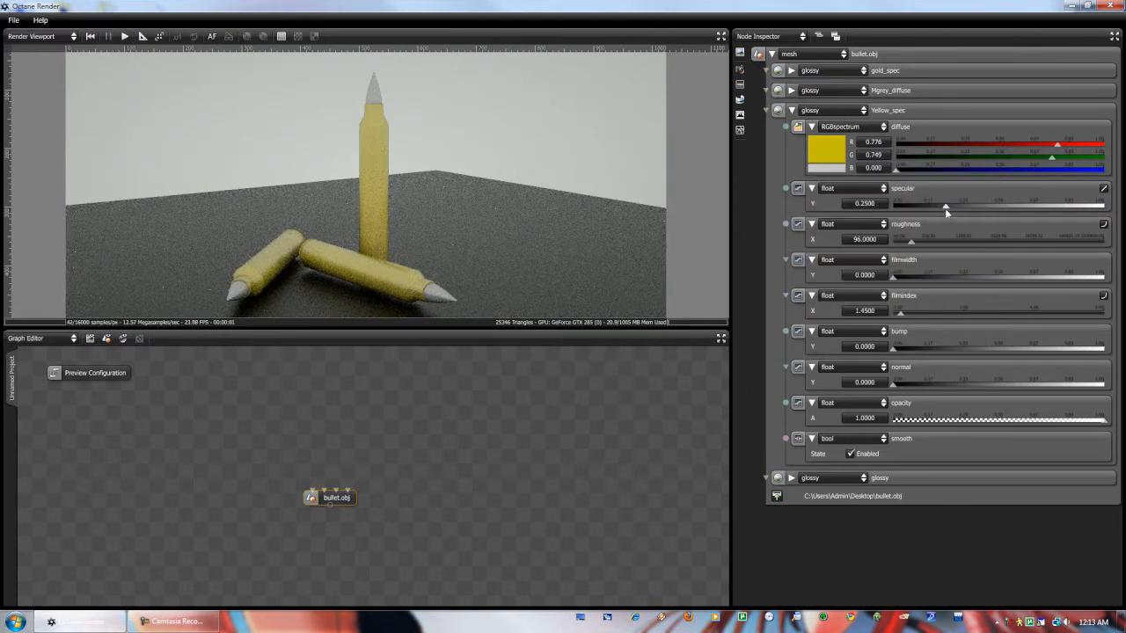
left_click_drag(943, 204, 947, 204)
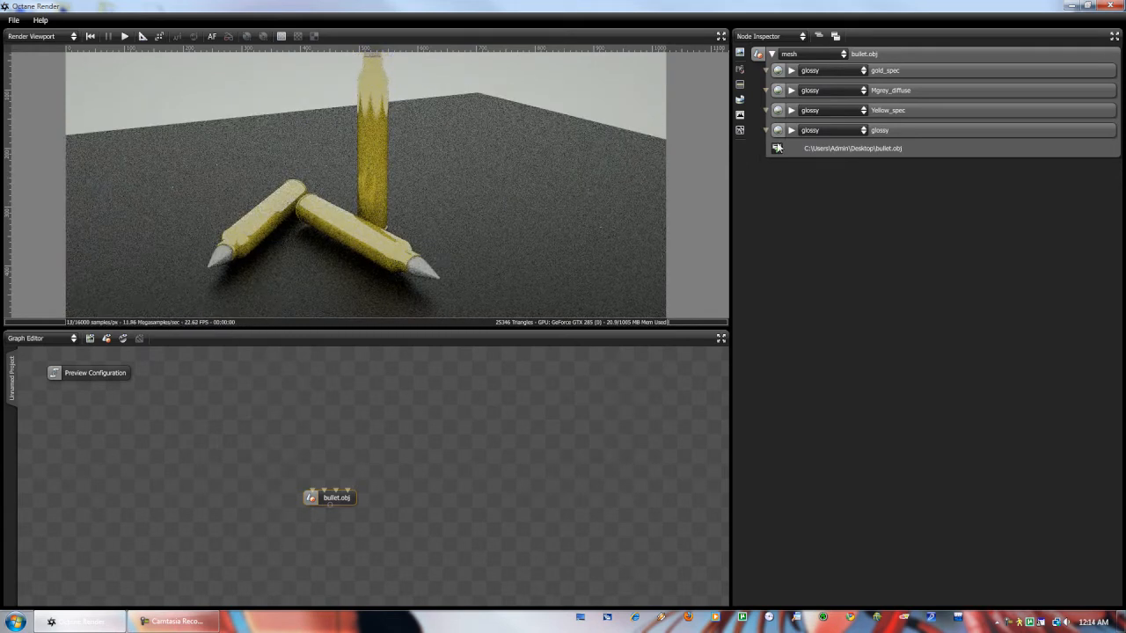
Give the gold_spec material a copper-brown diffuse colour for the bullet tips
left_click(792, 130)
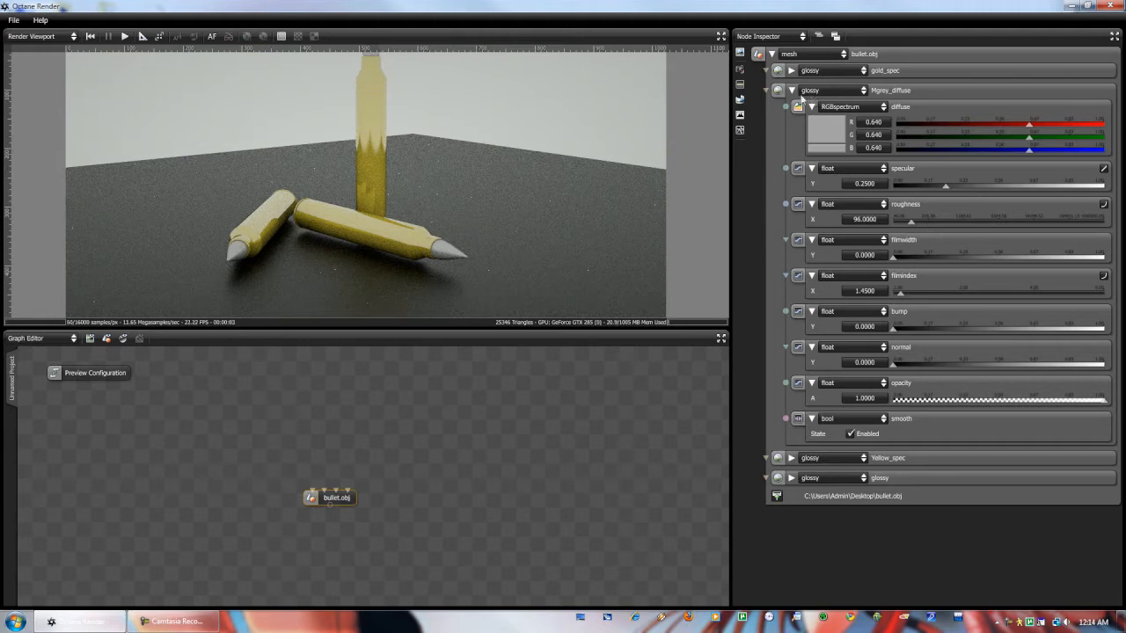
left_click(792, 90)
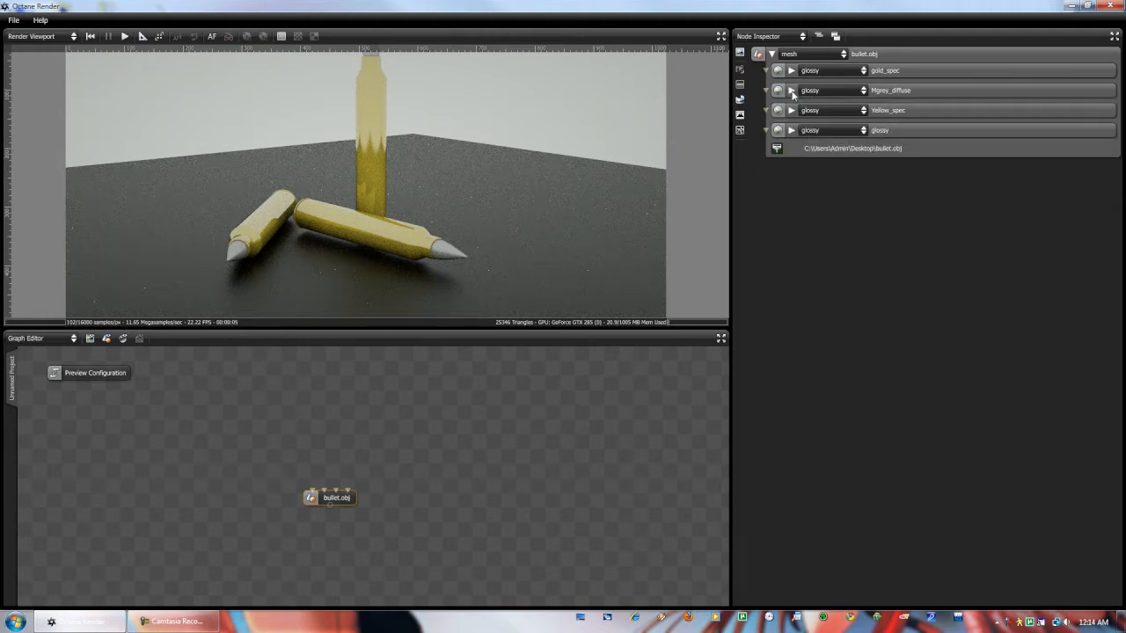
left_click(792, 89)
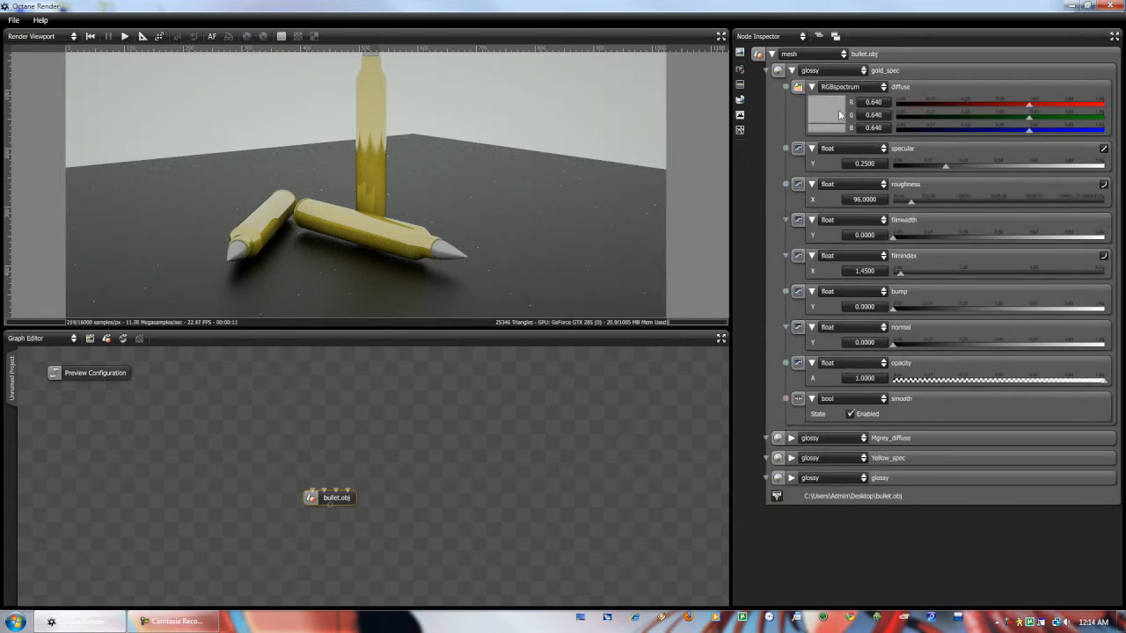
left_click(827, 115)
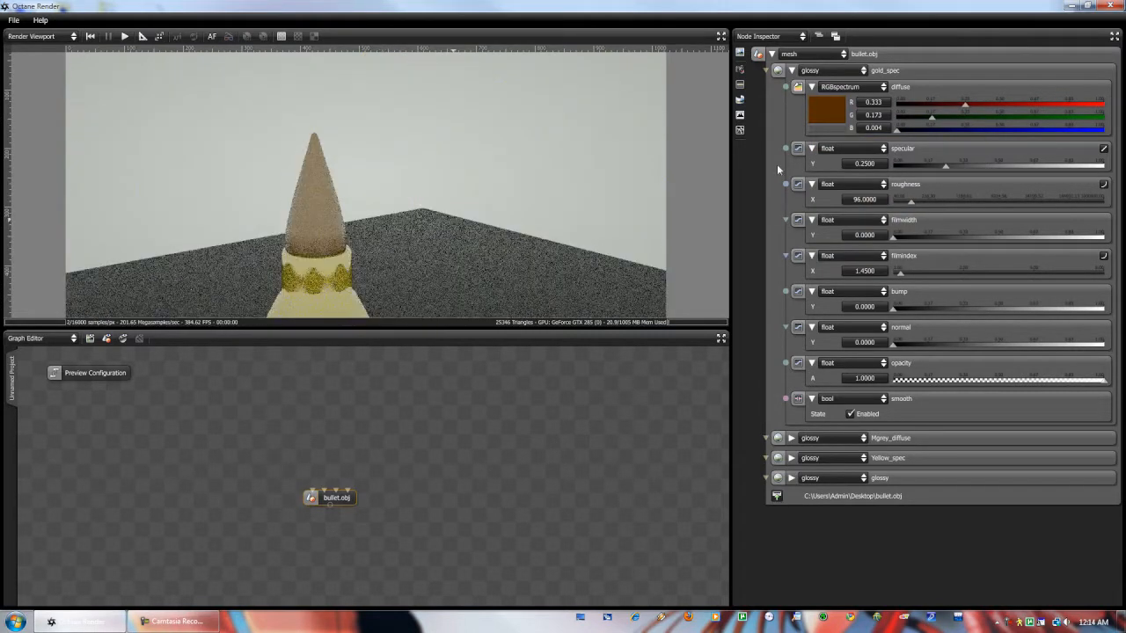
left_click_drag(946, 165, 989, 165)
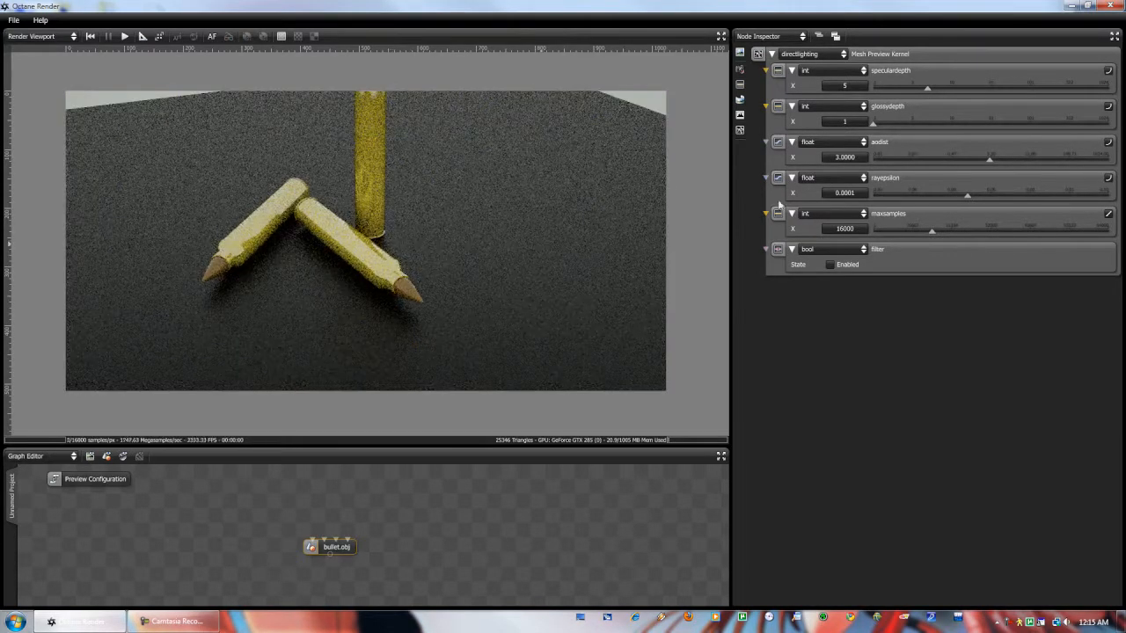
Dolly the camera closer to frame the bullets, bringing up the Imager settings
left_click_drag(928, 84, 1064, 85)
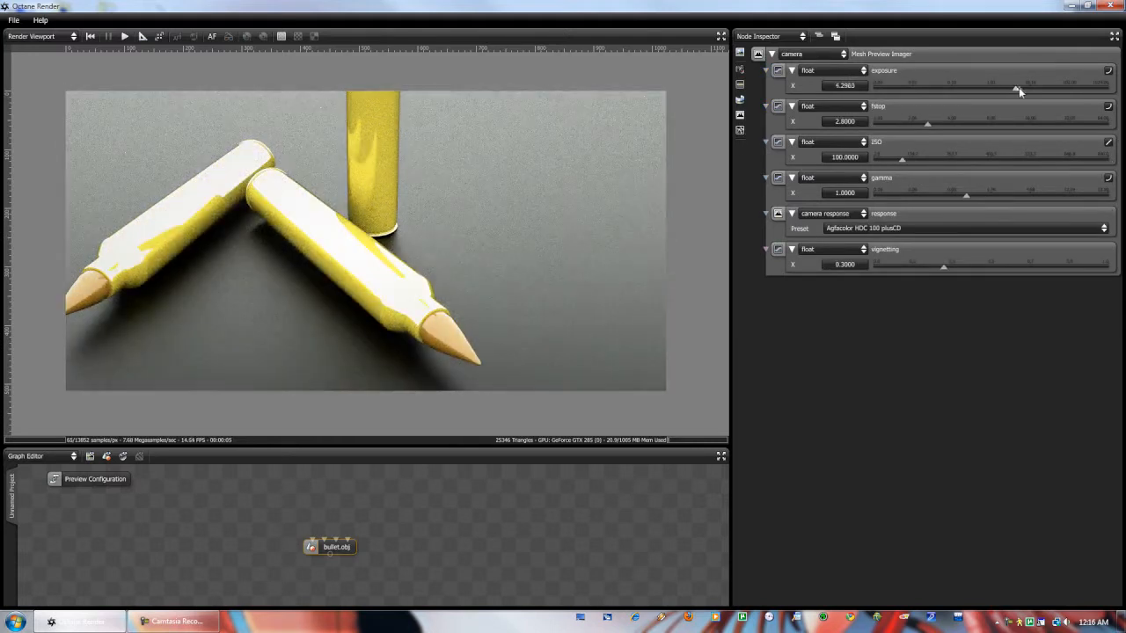
Lower exposure, adjust f-stop and raise ISO for a gold look, then view from a new angle
left_click_drag(1017, 92, 988, 92)
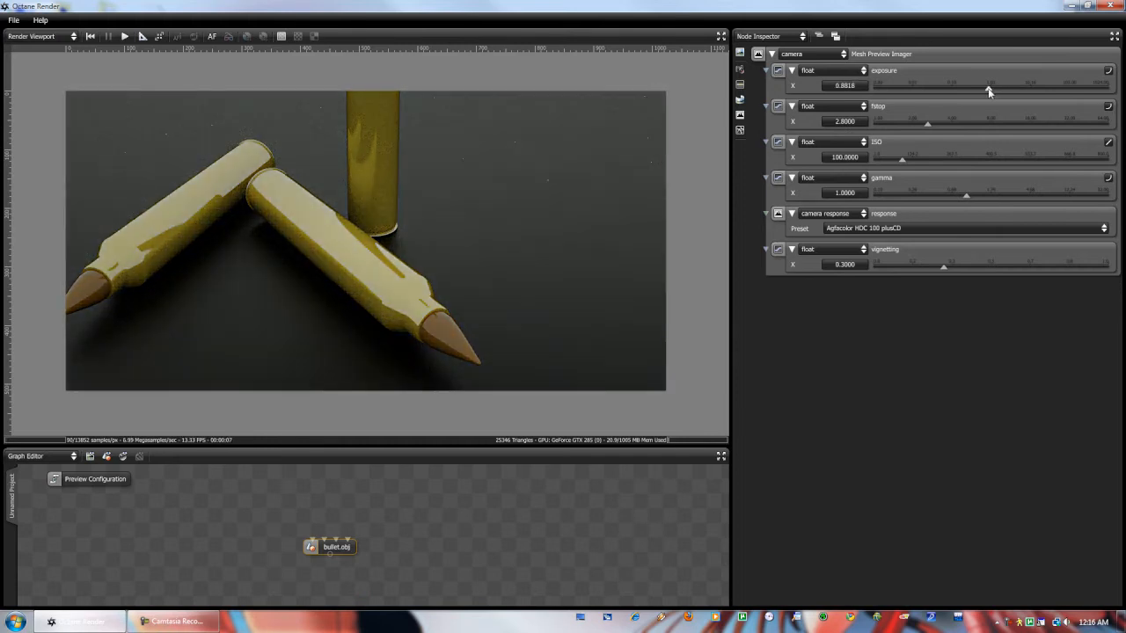
left_click_drag(925, 122, 950, 121)
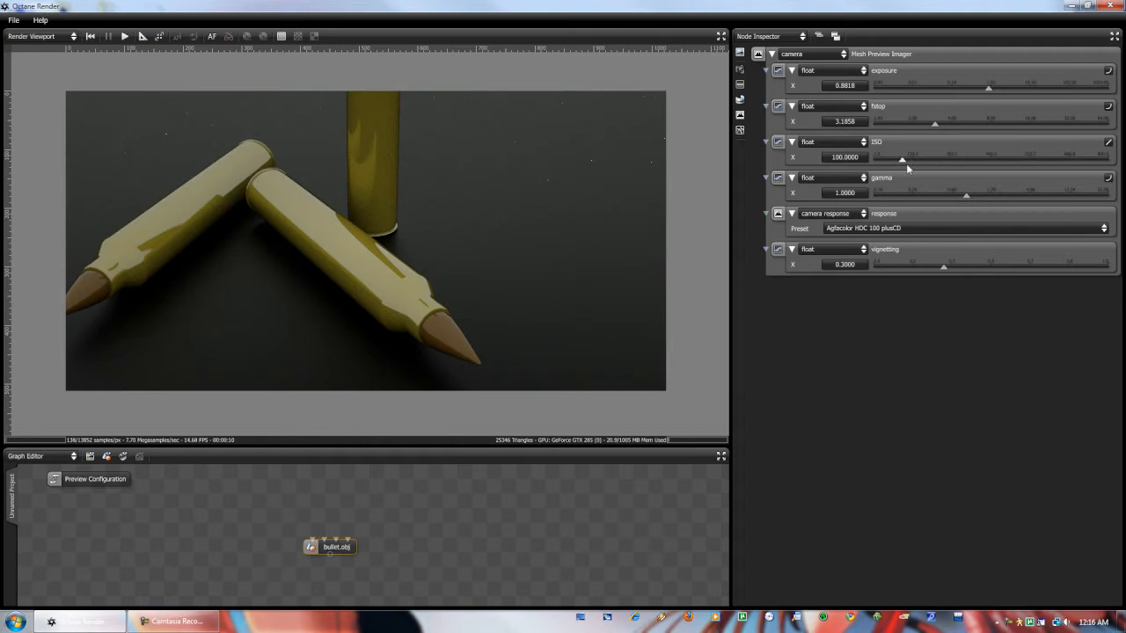
left_click_drag(901, 162, 907, 162)
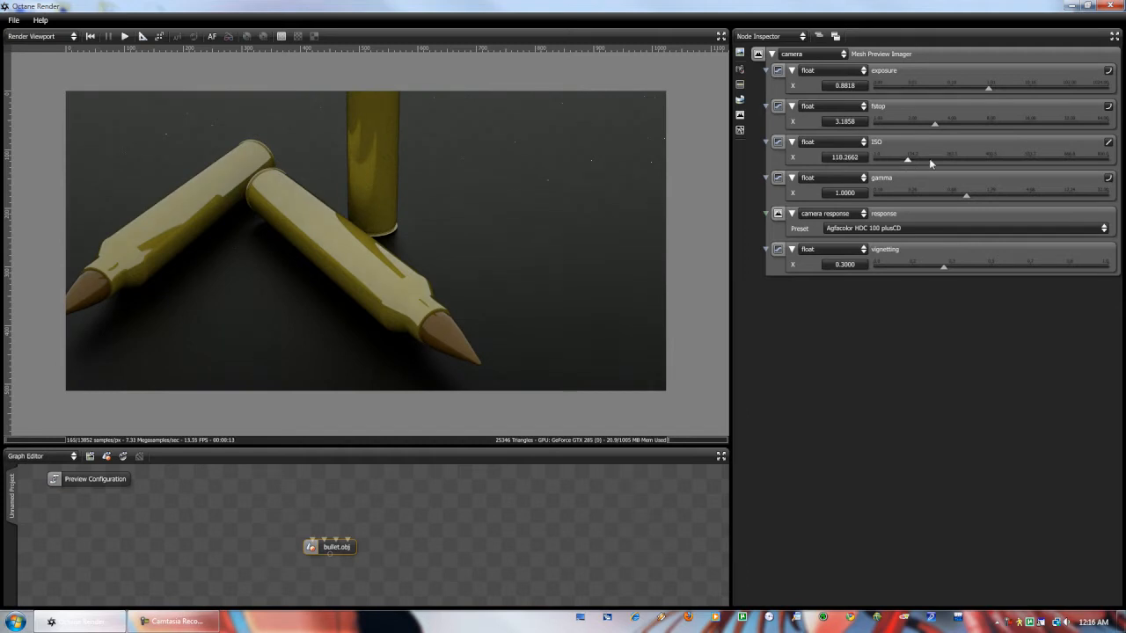
left_click_drag(908, 156, 914, 156)
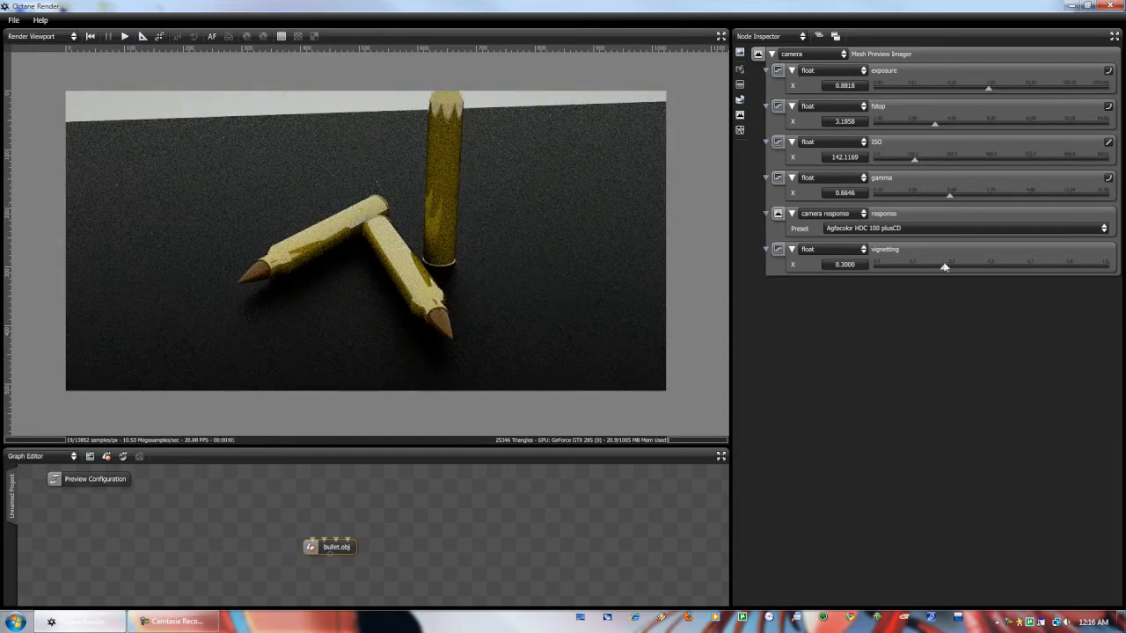
left_click_drag(946, 263, 1106, 264)
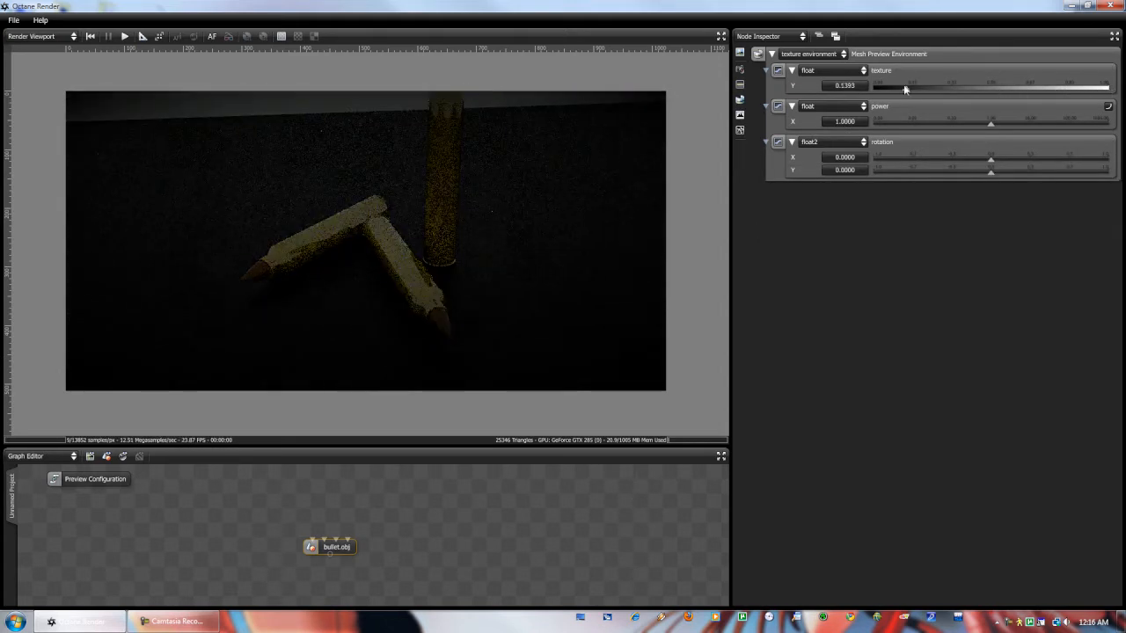
Brighten the environment lighting and adjust its power before loading an image texture
left_click_drag(904, 84, 1048, 84)
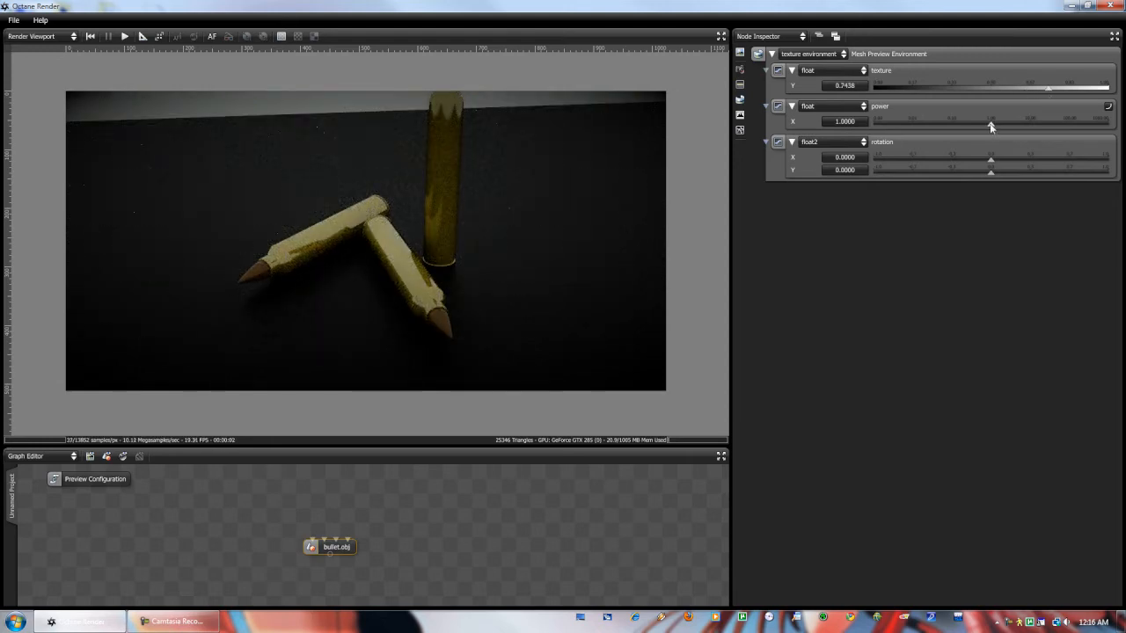
left_click_drag(990, 121, 978, 122)
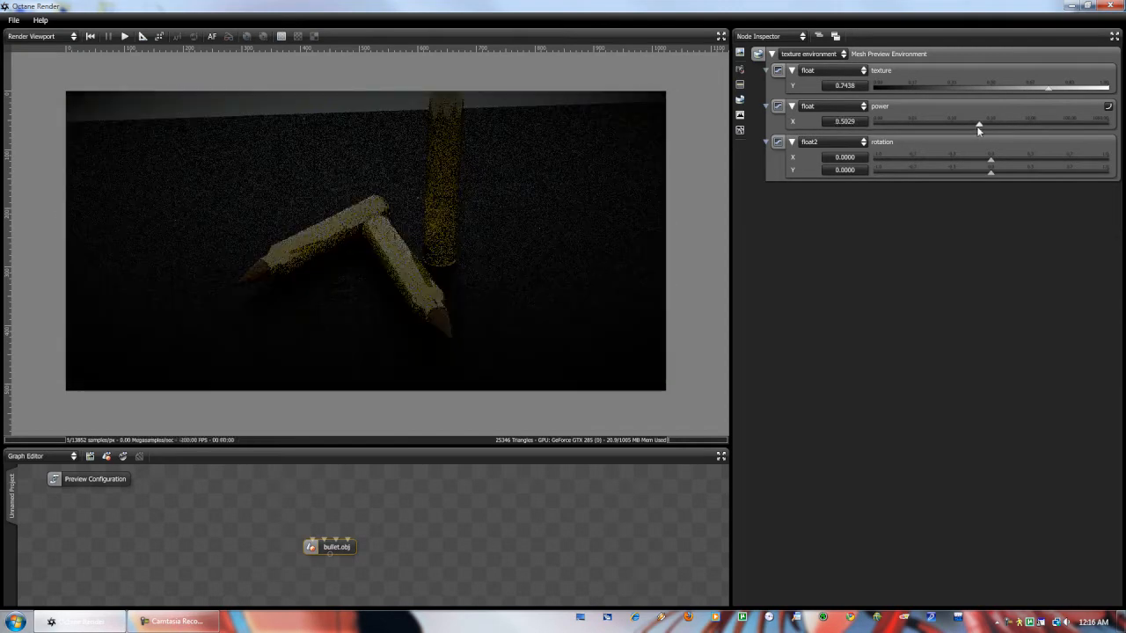
left_click_drag(978, 122, 989, 121)
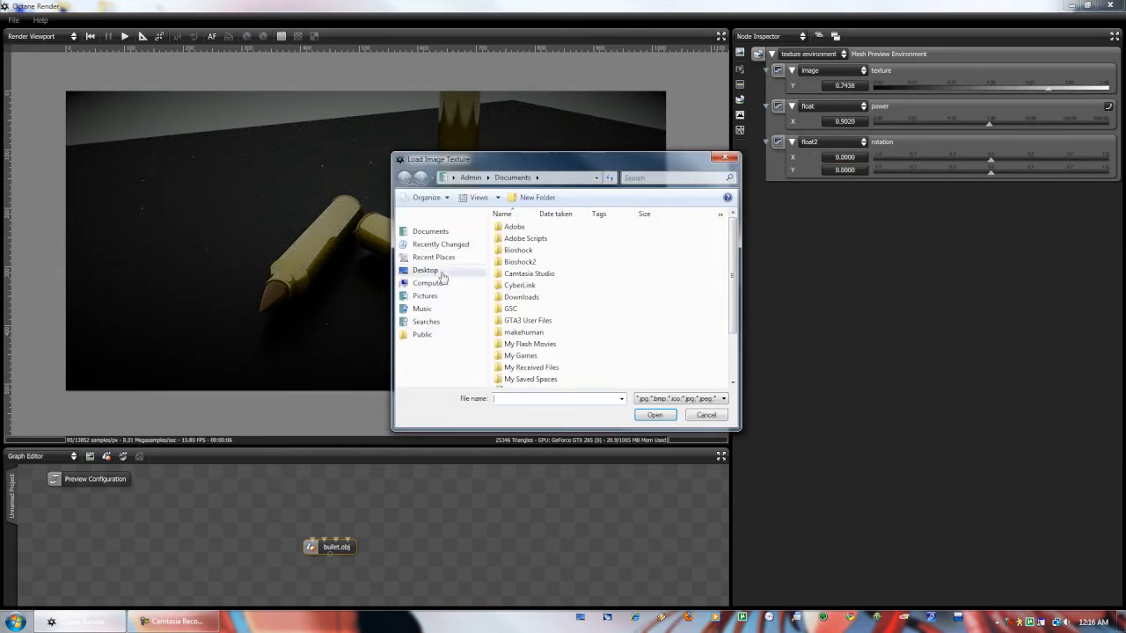
Search the Desktop for 'reflect' and load the reflection JPEG as the environment texture
left_click(425, 271)
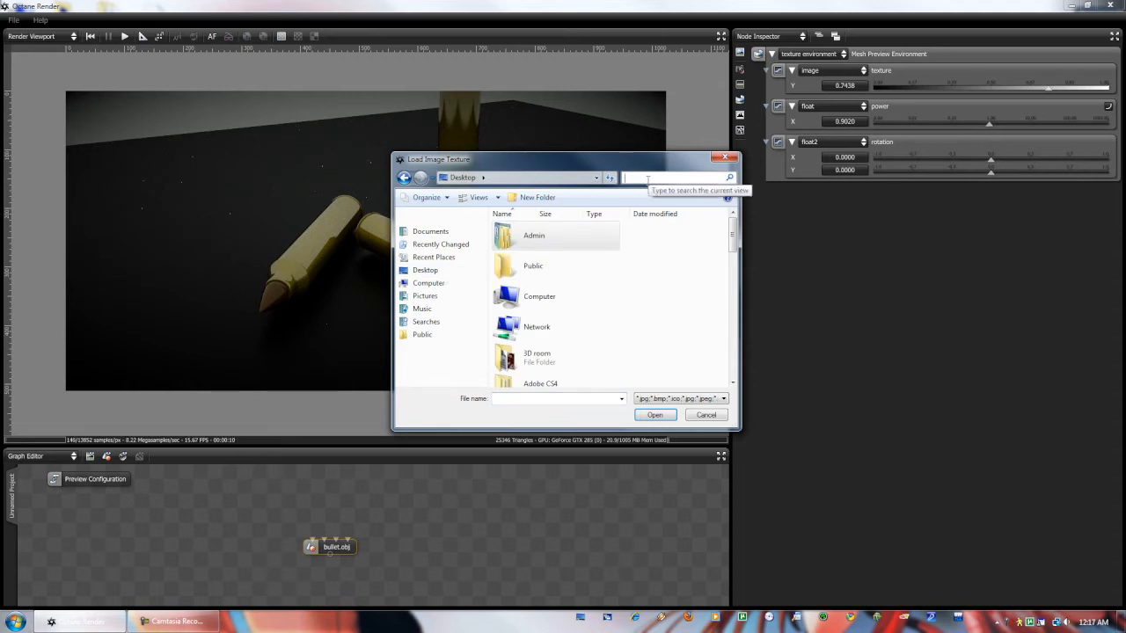
type("refe")
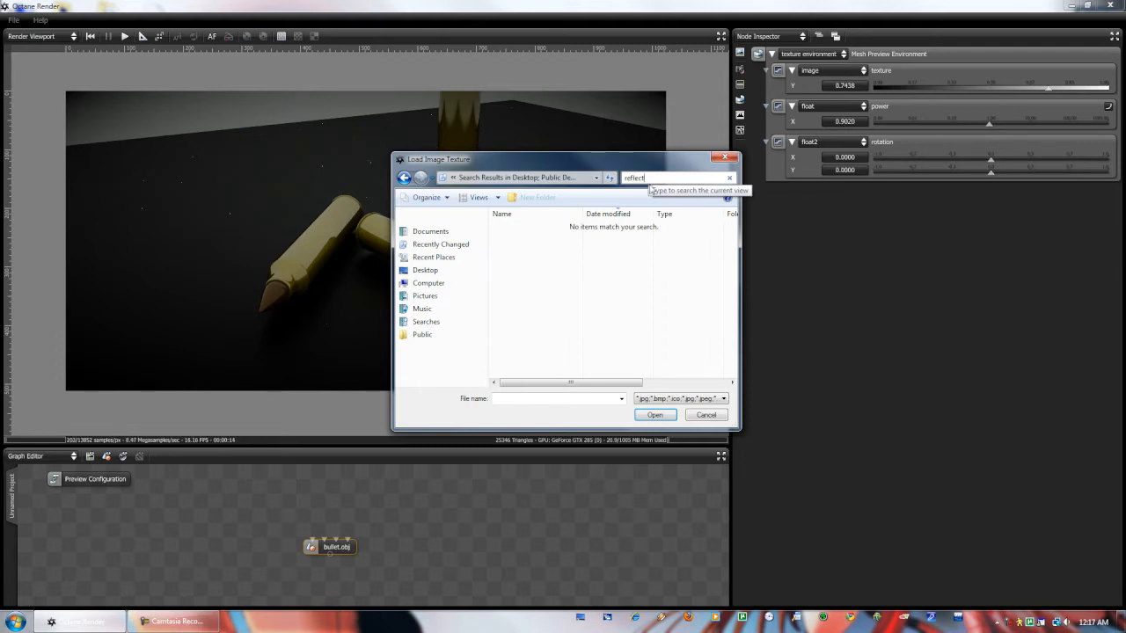
left_click(404, 176)
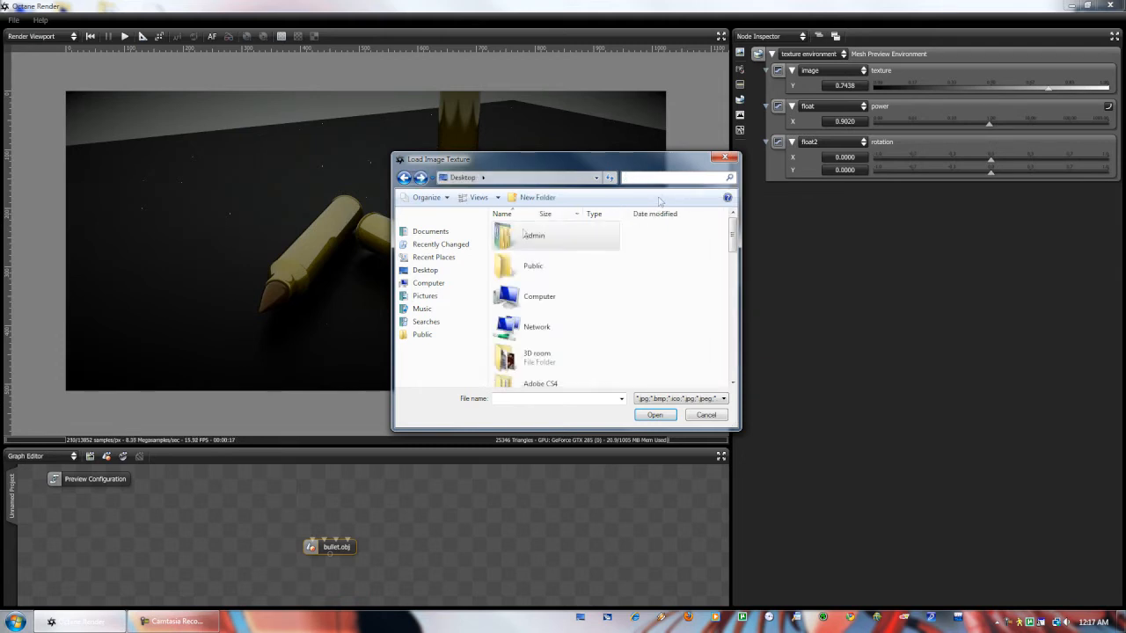
type("reflect")
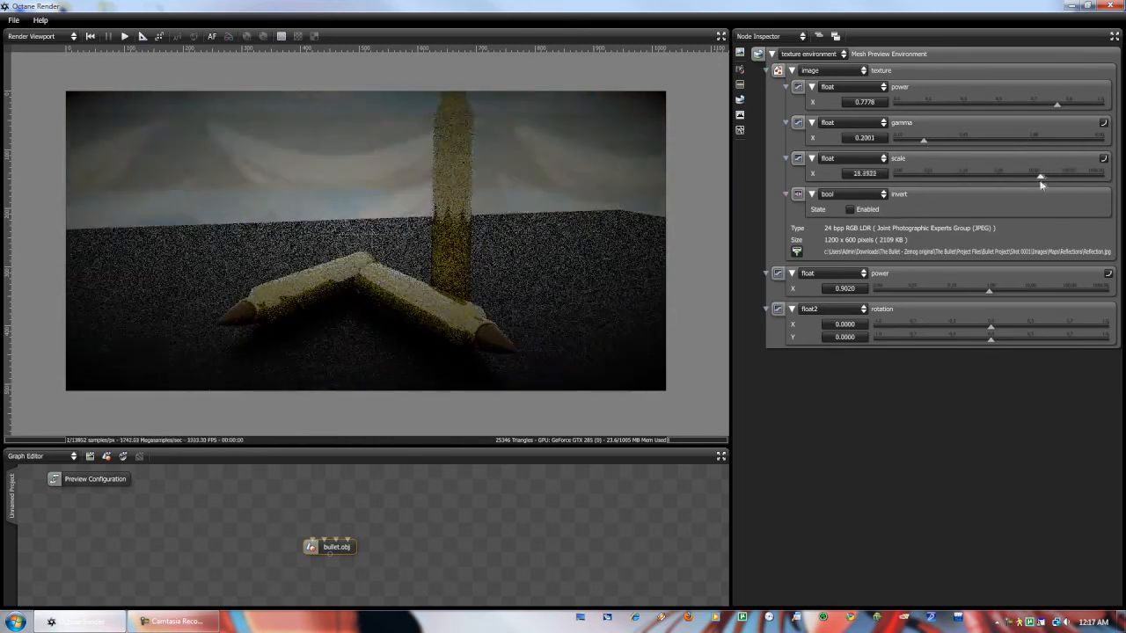
Reduce the texture environment's scale to about 0.57 for a smooth bluish sky backdrop
left_click_drag(1059, 174, 1024, 174)
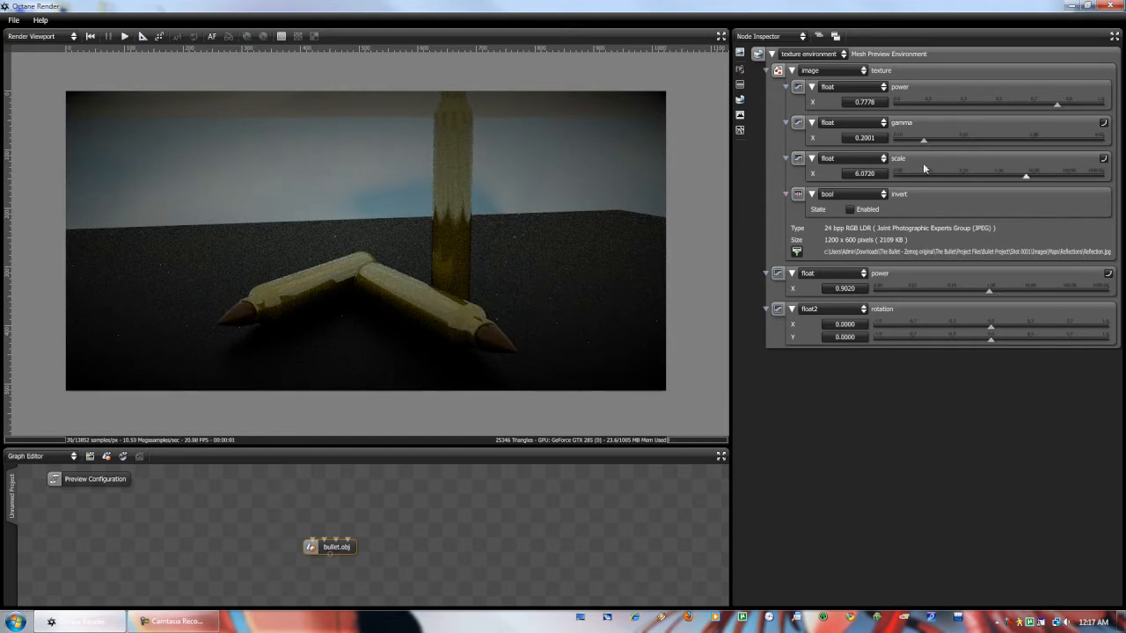
left_click_drag(1025, 175, 1024, 179)
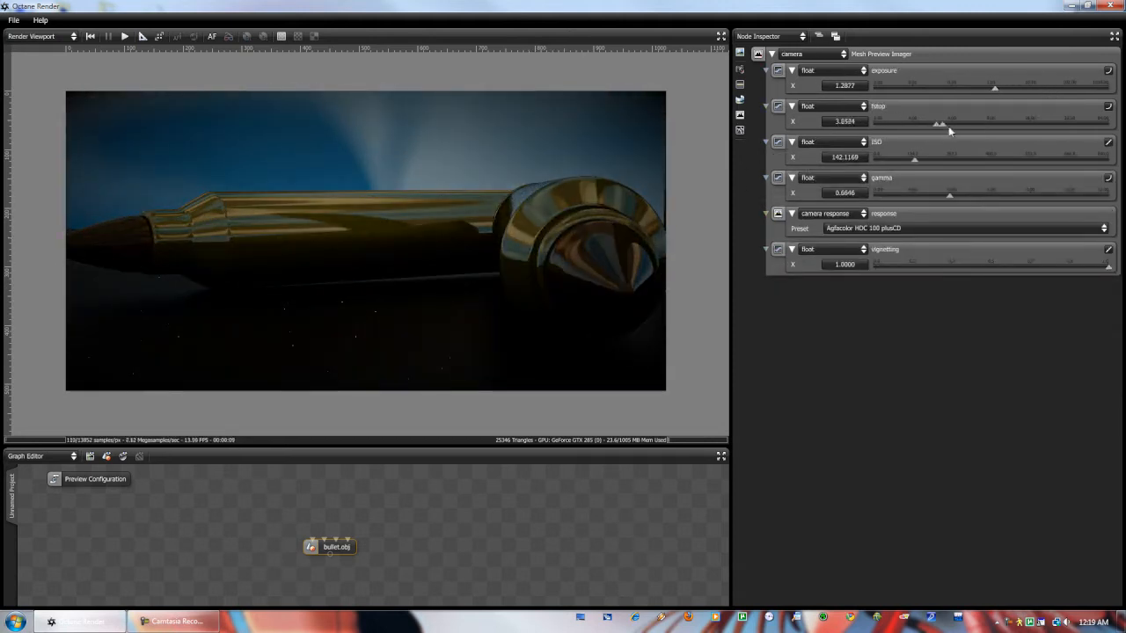
Raise the camera f-stop from about 1.0 to about 2.87 for the gold bullet close-up
left_click_drag(939, 121, 929, 121)
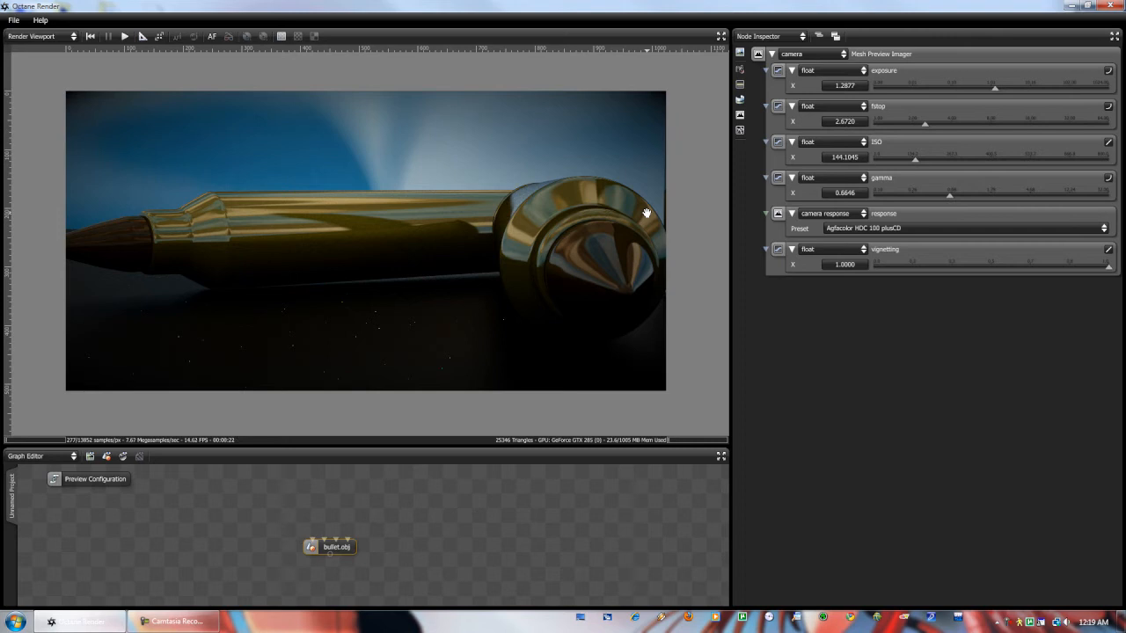
mouse_move(580, 255)
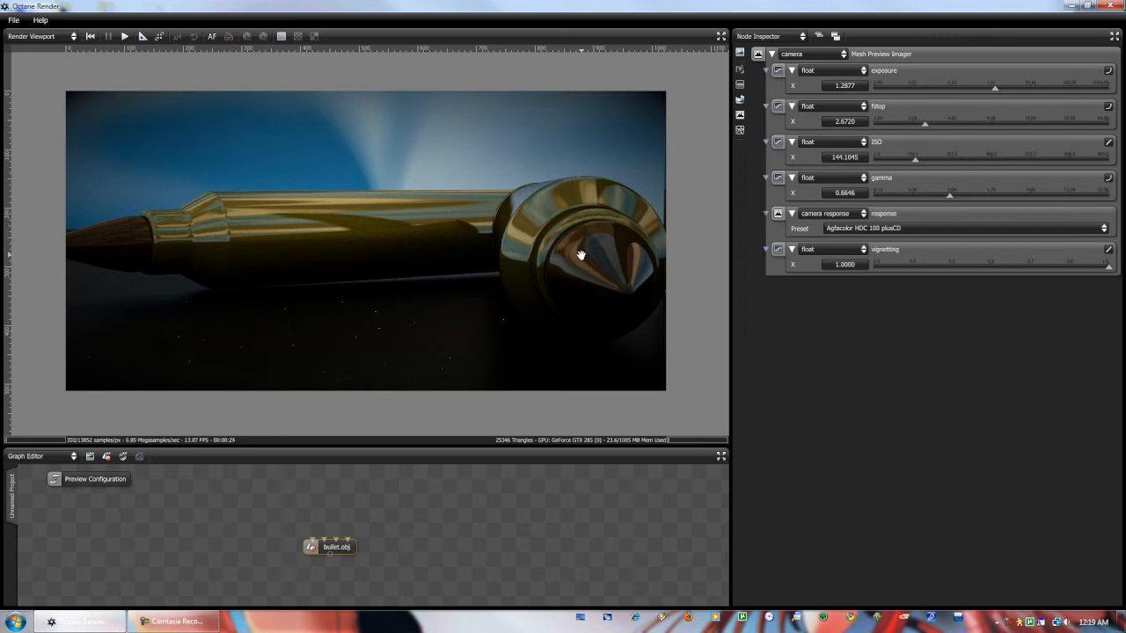
mouse_move(462, 403)
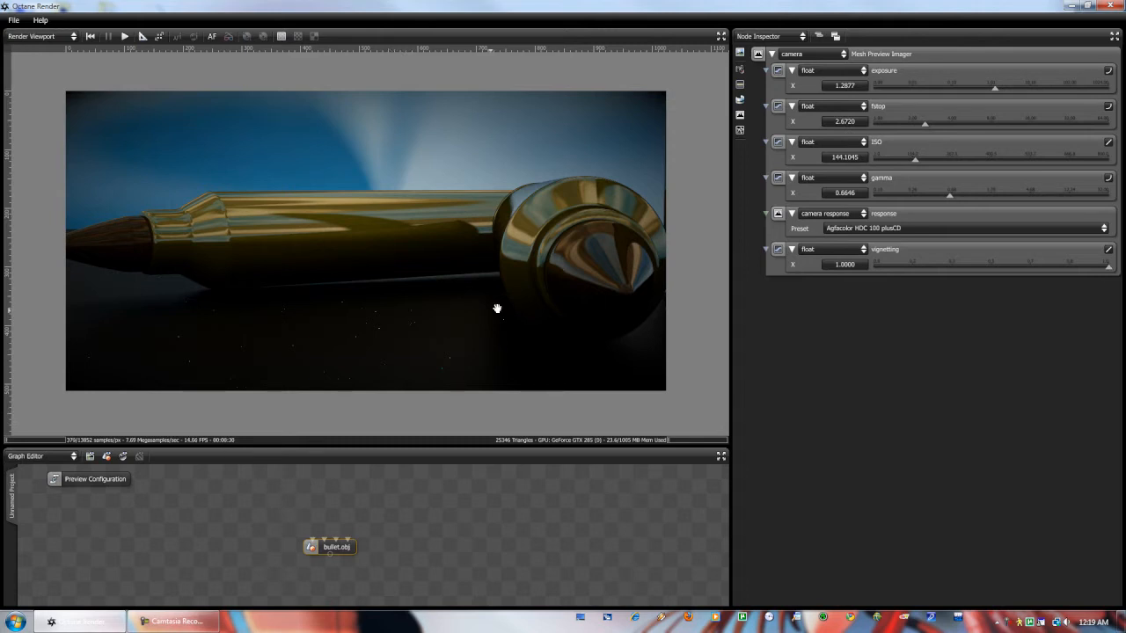
mouse_move(440, 292)
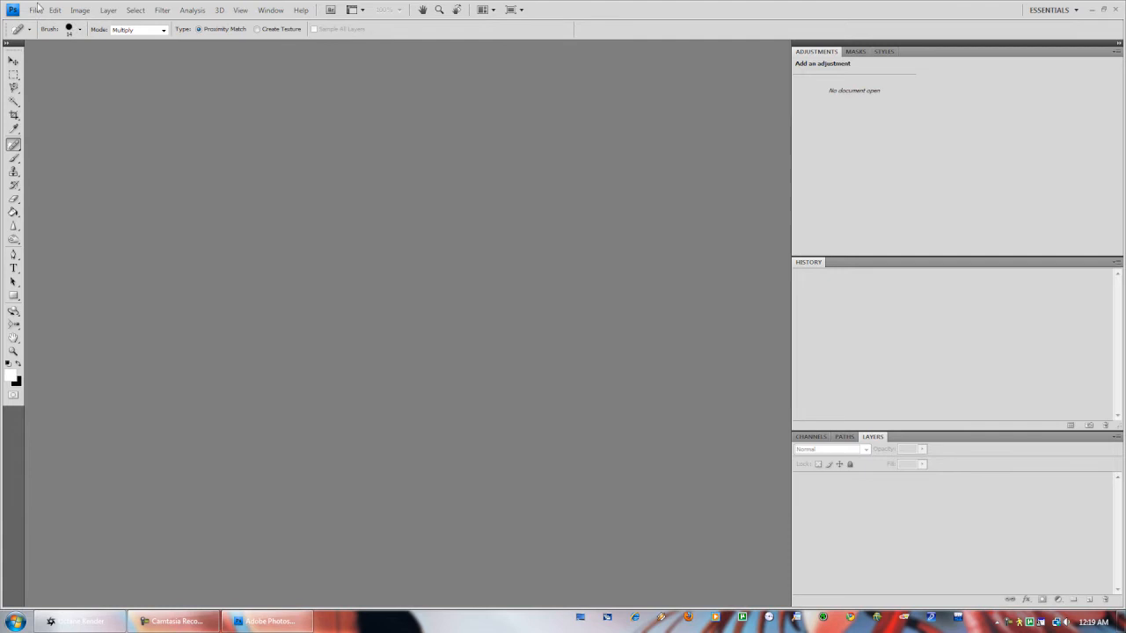
Create a new Clipboard-sized document and paste the captured gold bullet render into it
left_click(36, 10)
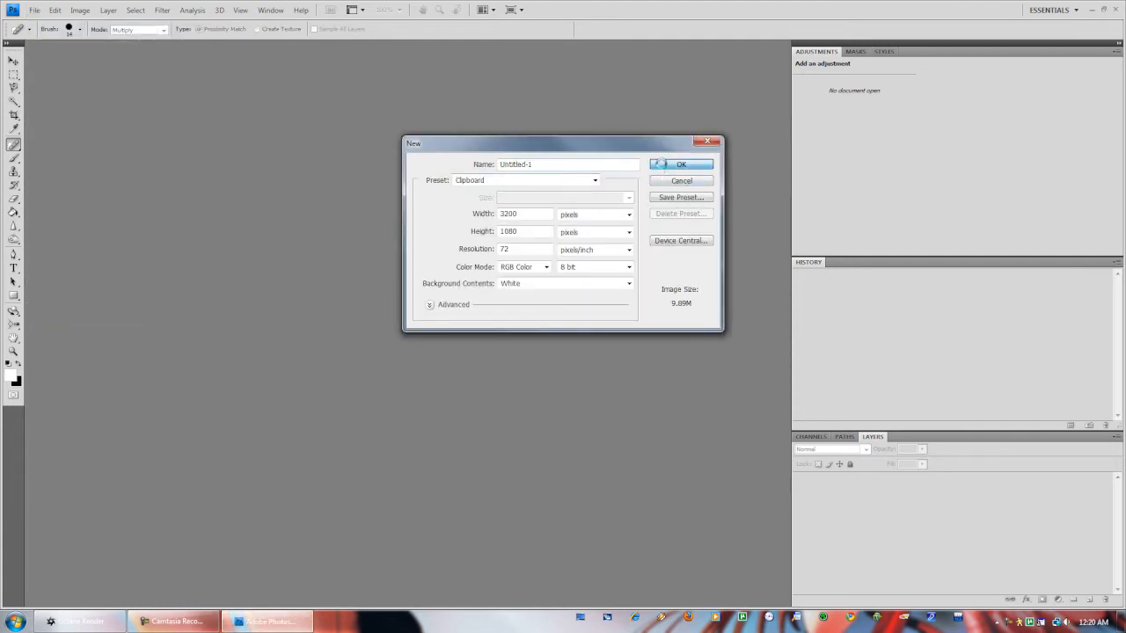
left_click(680, 165)
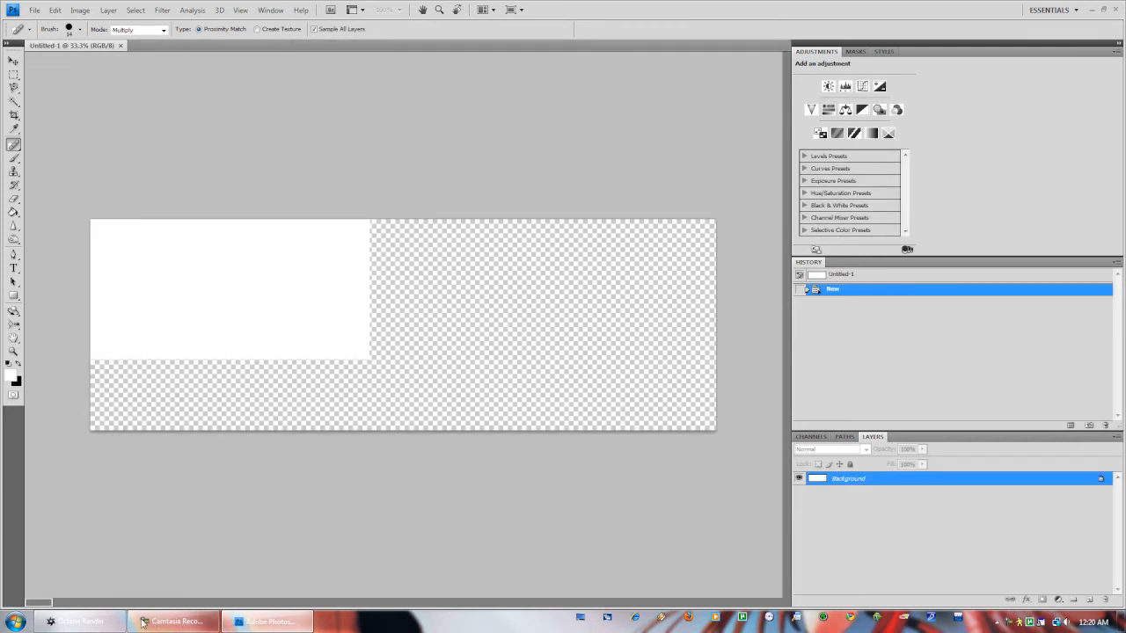
left_click(81, 623)
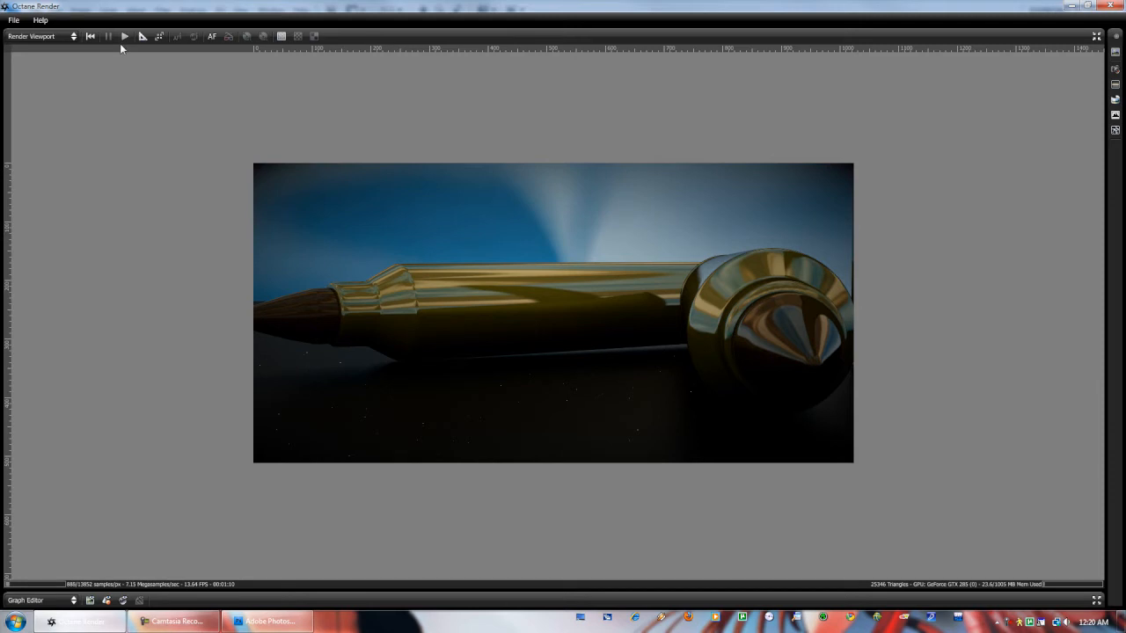
left_click(267, 623)
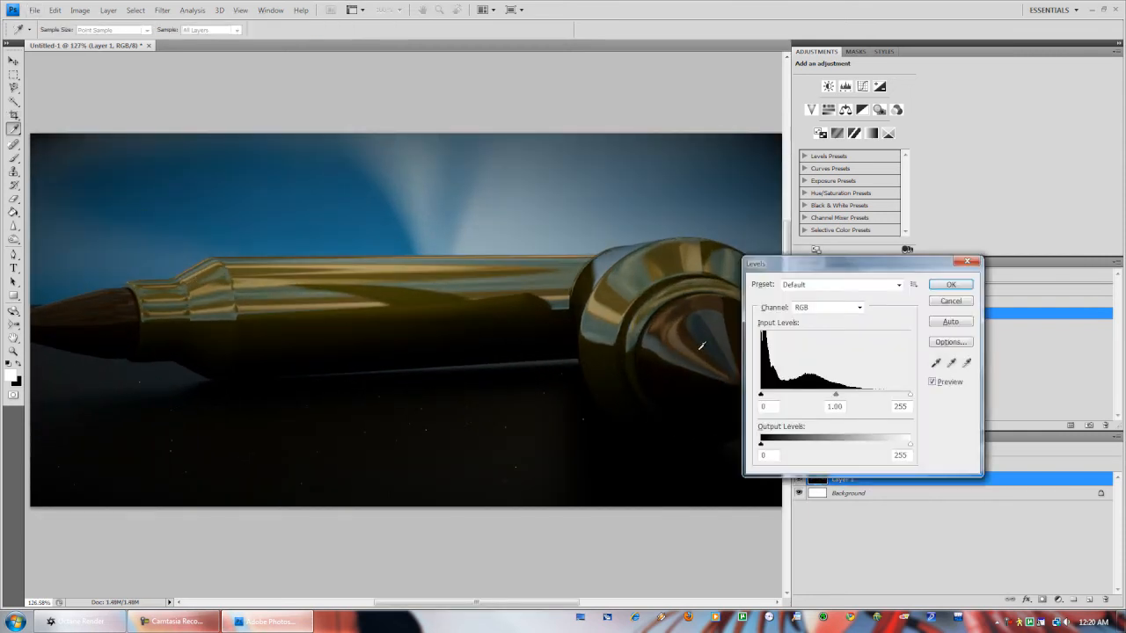
Apply Levels with black input 8 and midtone 0.90 to deepen the shadows
left_click_drag(759, 394, 767, 394)
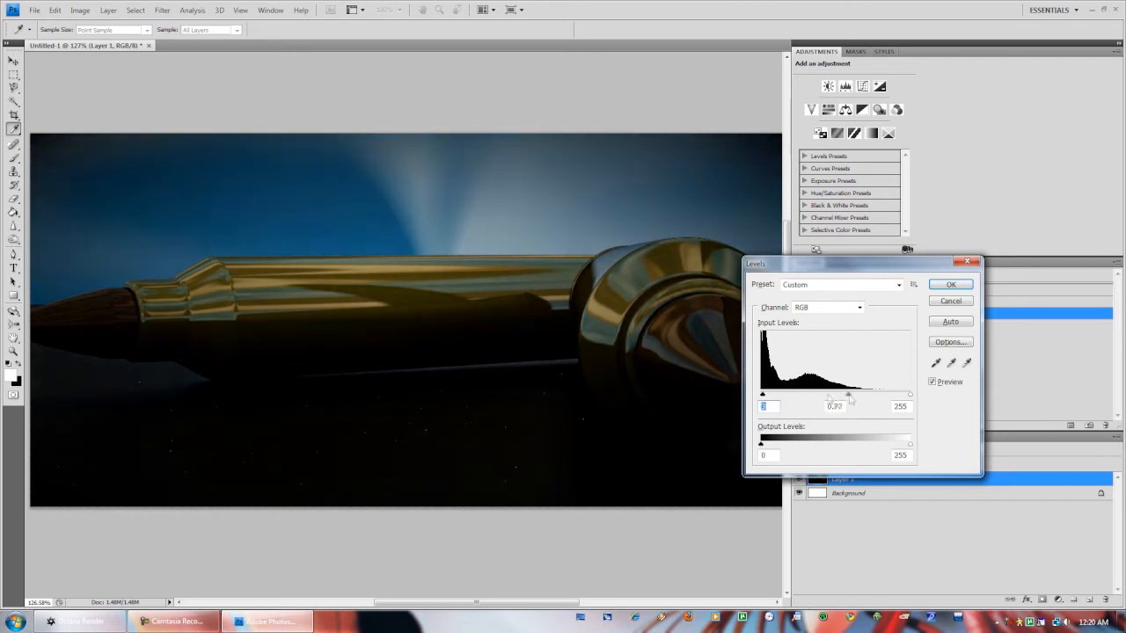
left_click_drag(847, 394, 848, 394)
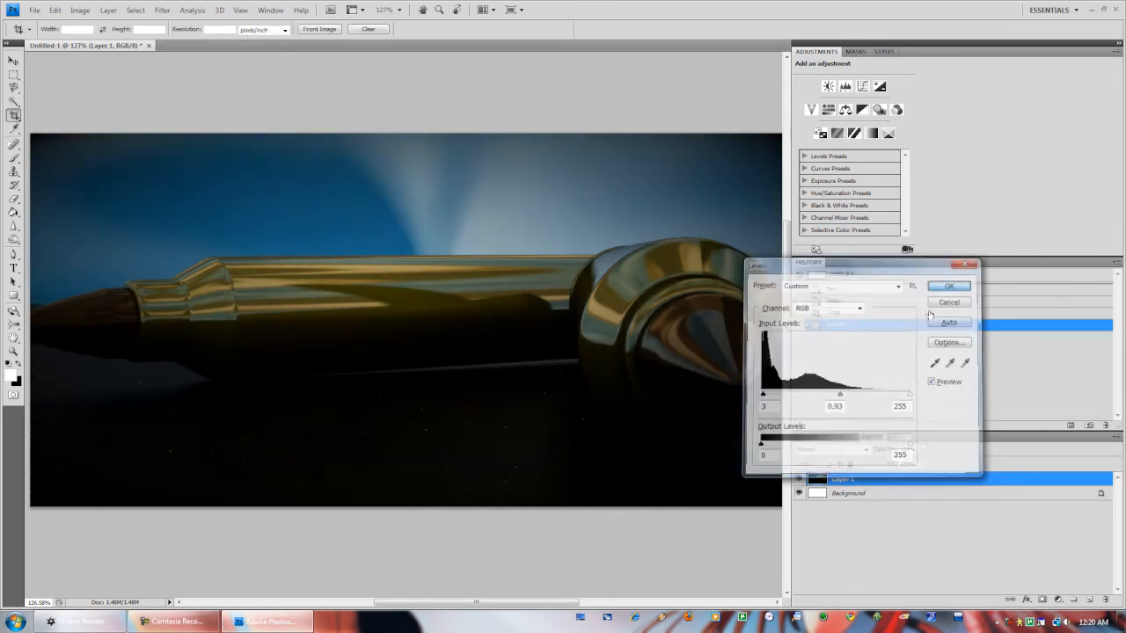
left_click(948, 285)
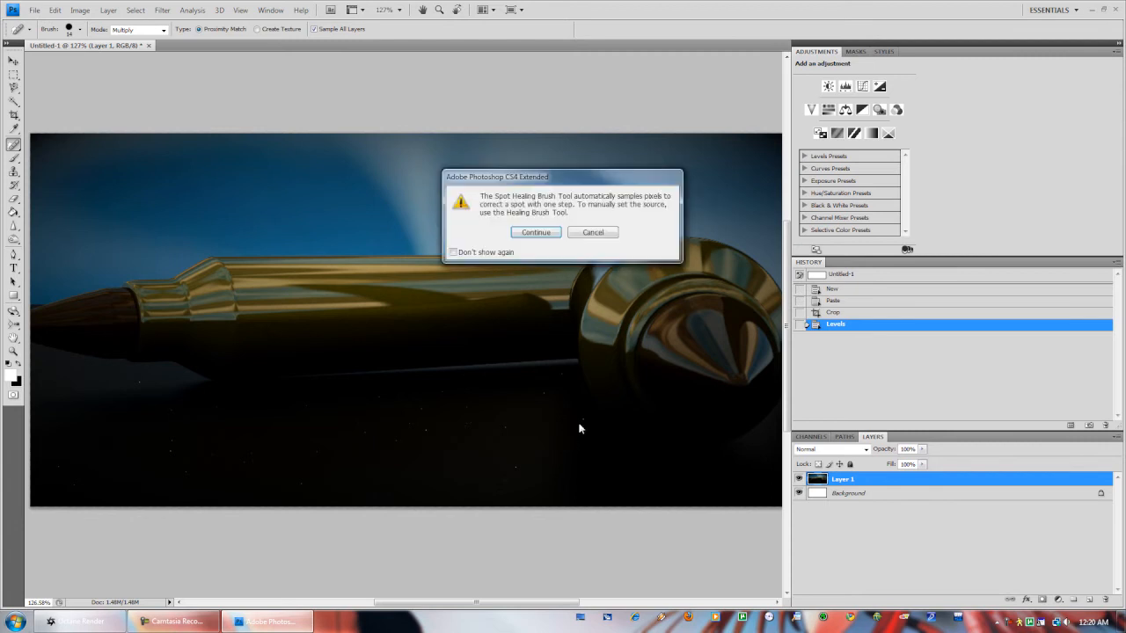
Heal background noise specks and apply Hue/Saturation with Saturation +12 and Lightness -11
left_click(534, 232)
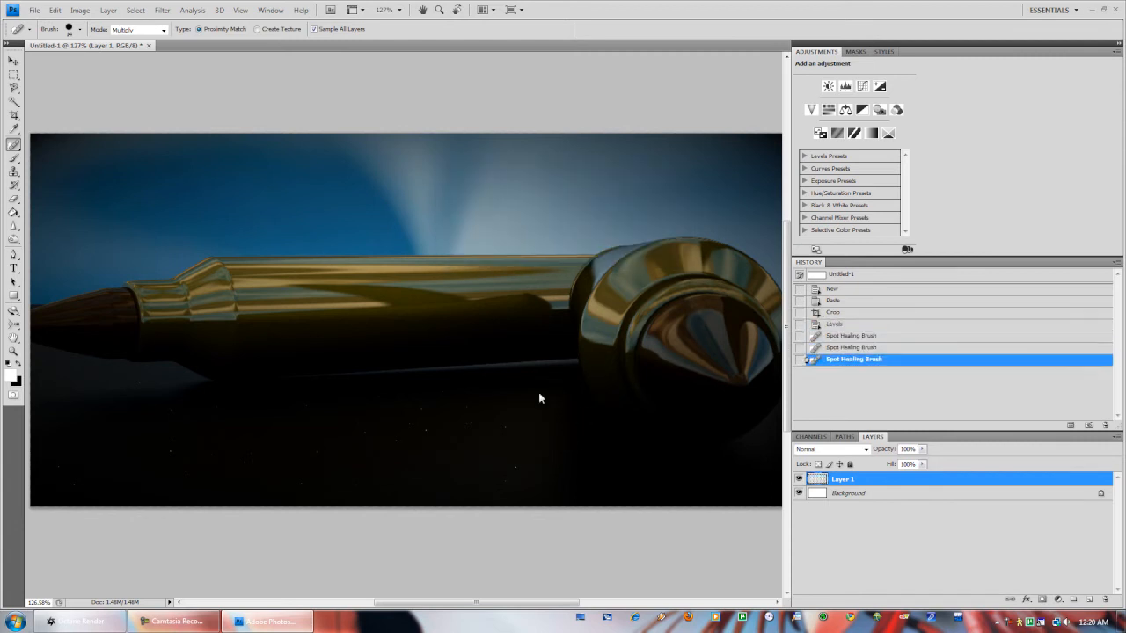
left_click(396, 440)
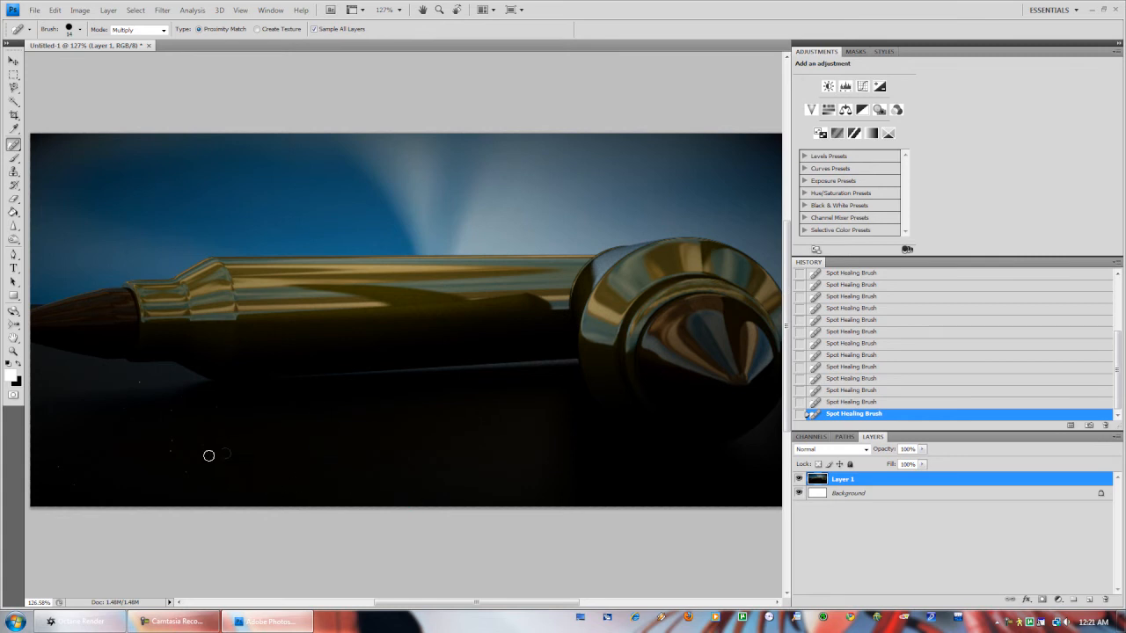
mouse_move(197, 401)
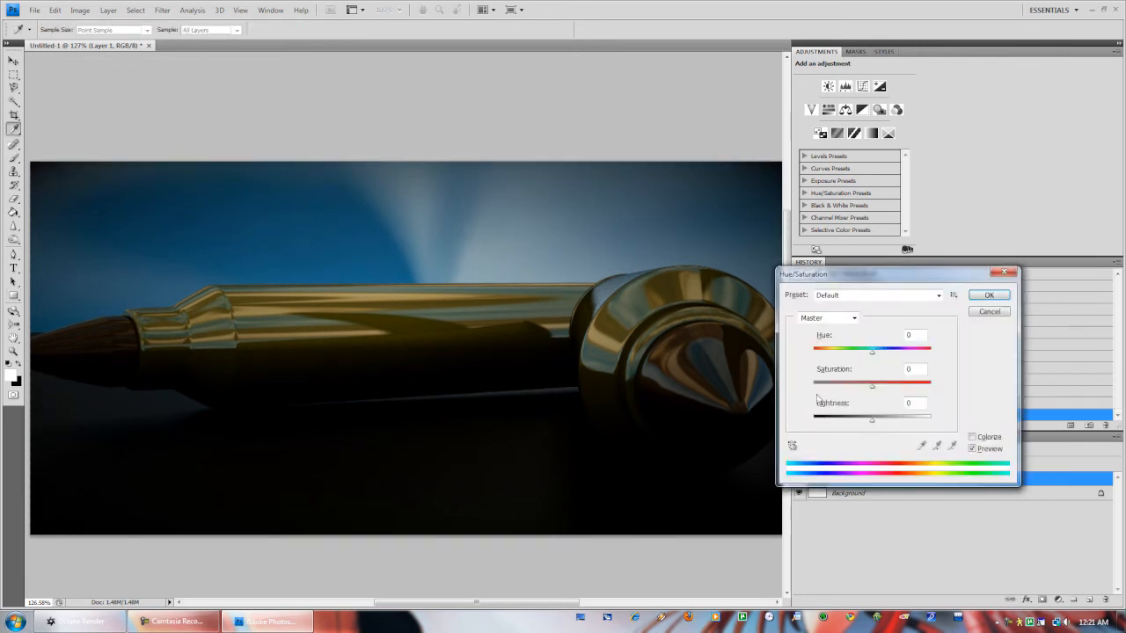
left_click_drag(872, 386, 886, 387)
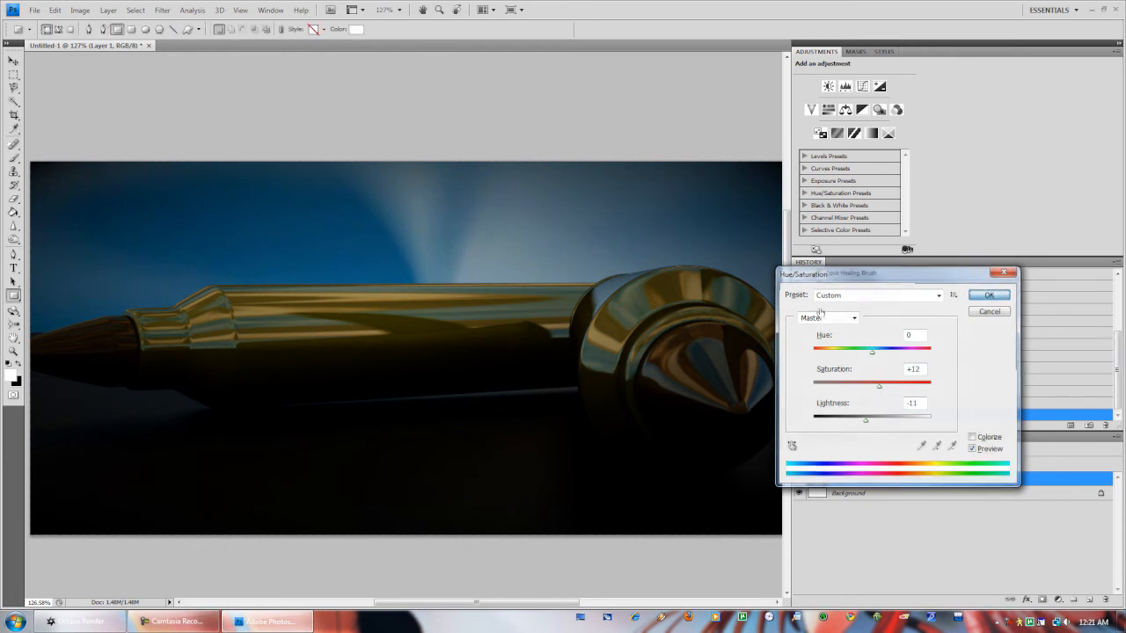
left_click(35, 10)
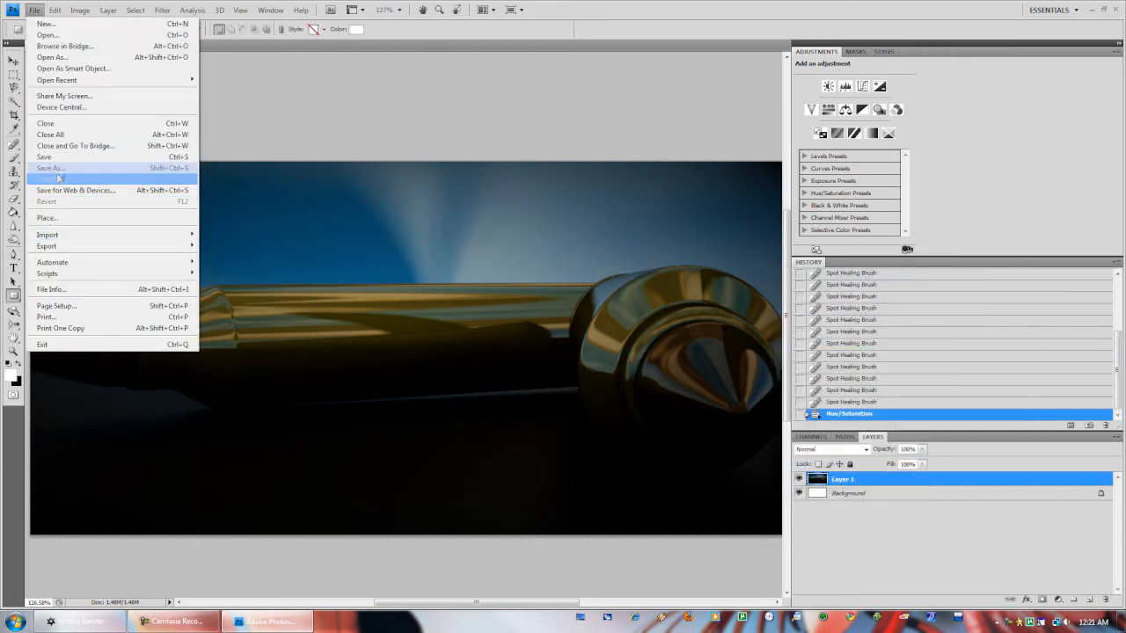
Save the retouched bullet render to the desktop as a PNG without interlacing
left_click(50, 169)
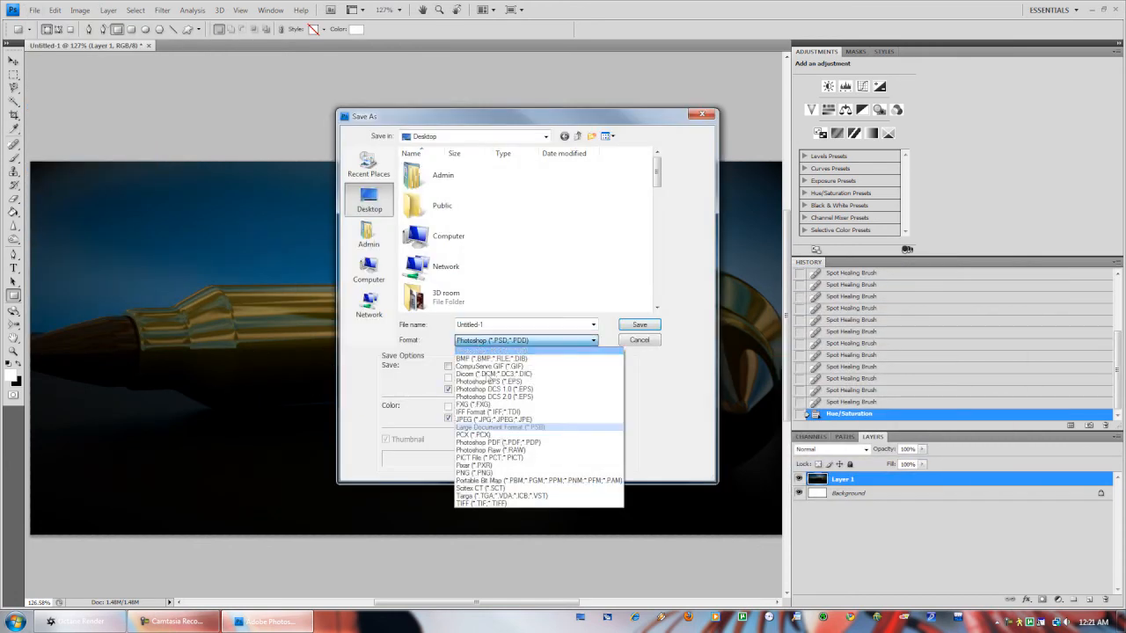
left_click(475, 473)
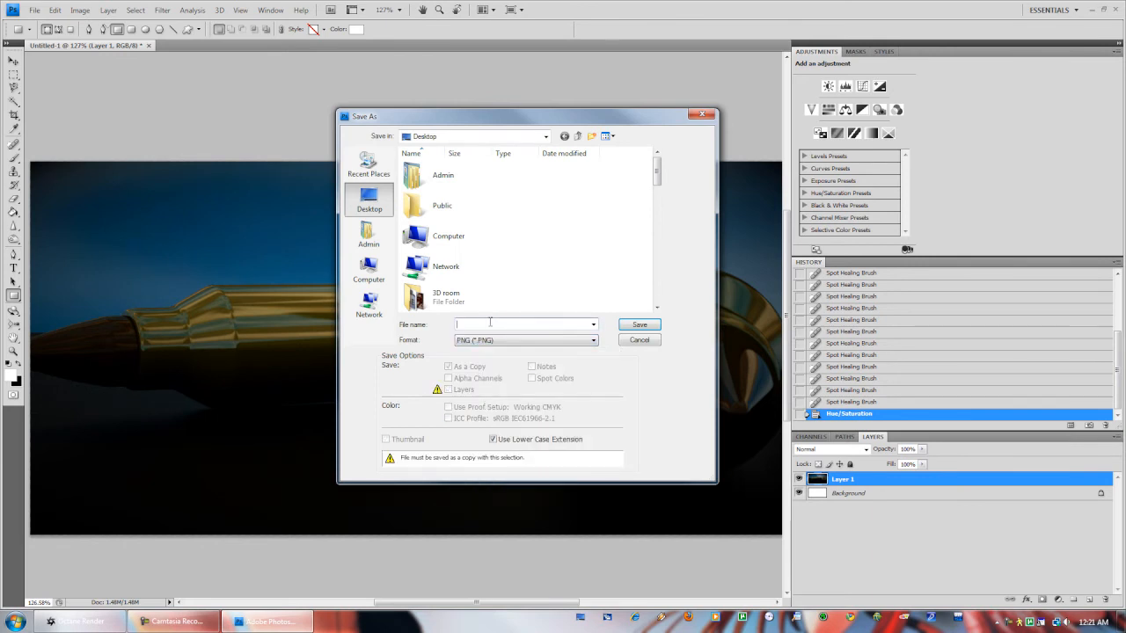
left_click(640, 323)
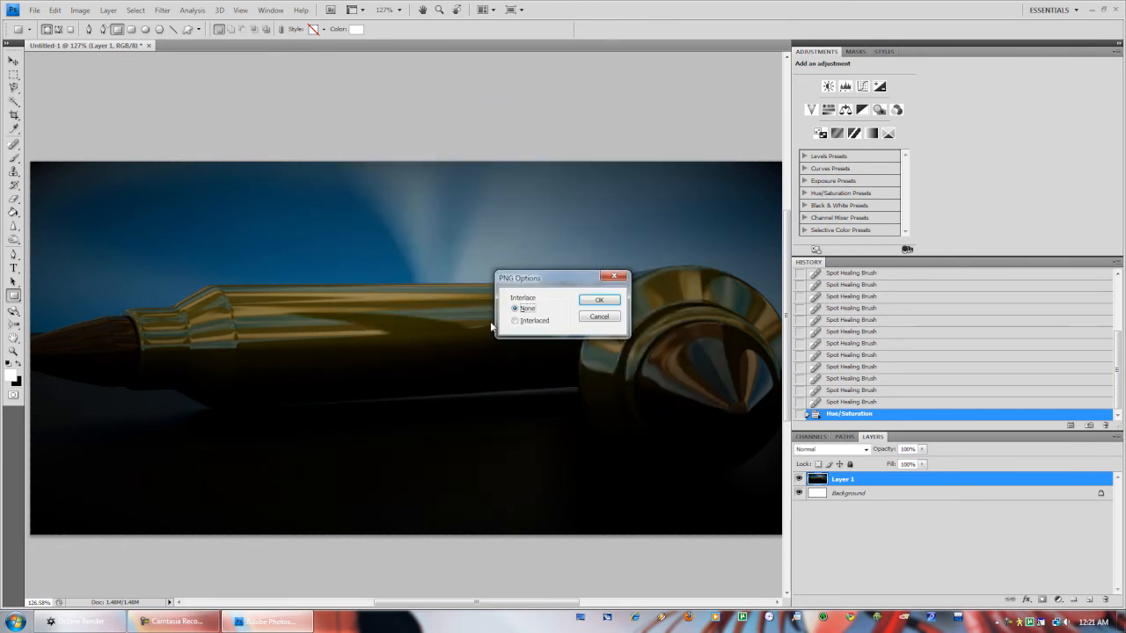
left_click(598, 299)
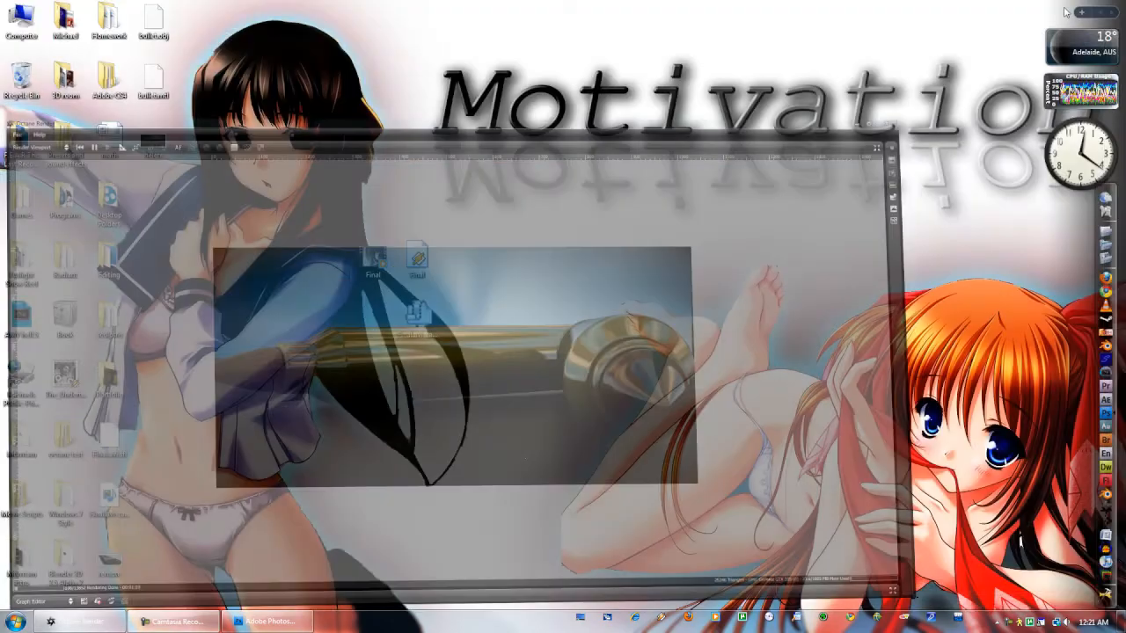
Show the context menu for the saved PNG file on the desktop
right_click(153, 140)
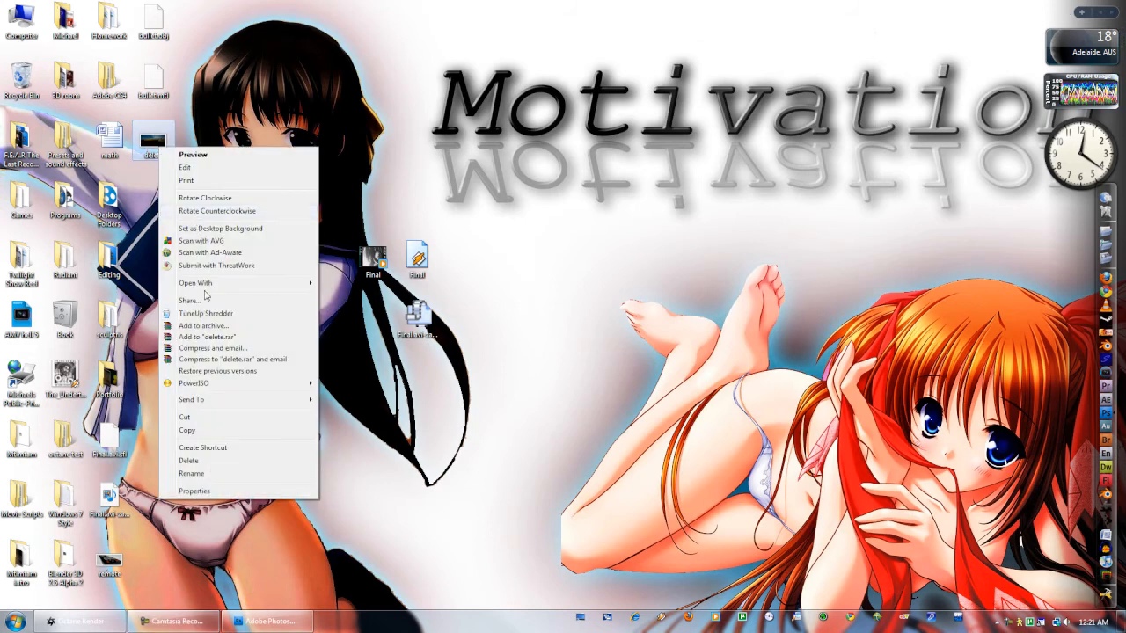